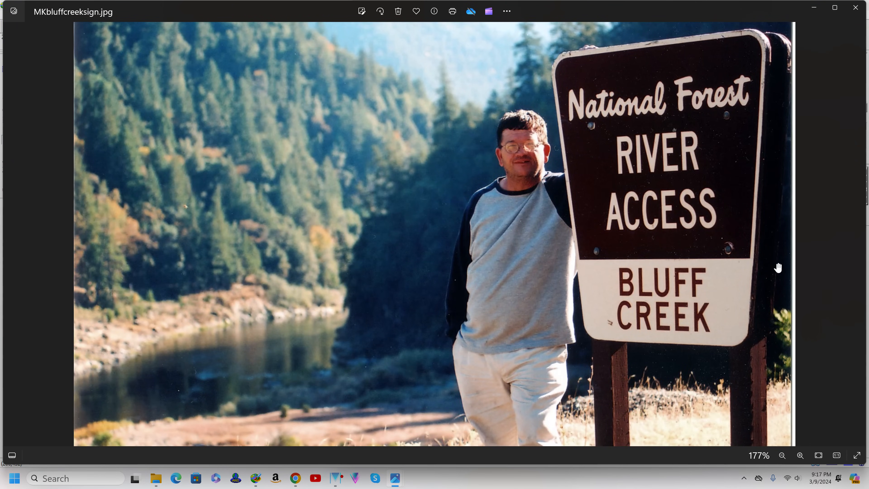
mouse_move(768, 271)
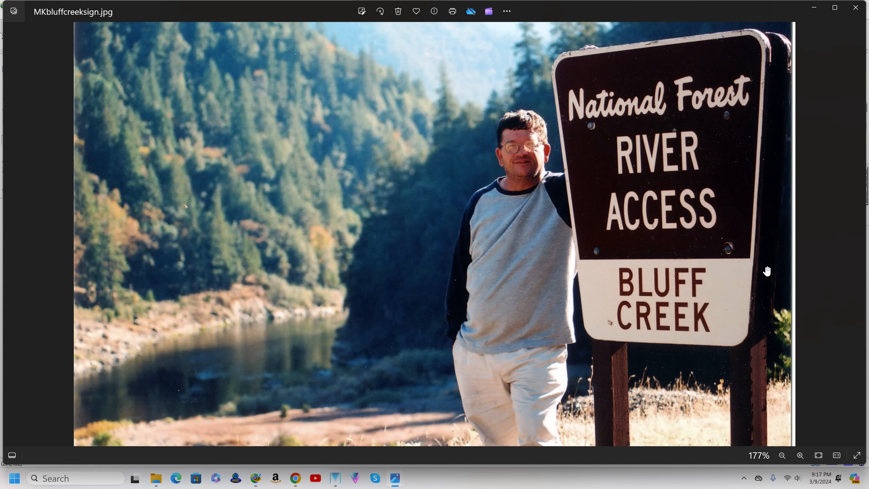
mouse_move(763, 277)
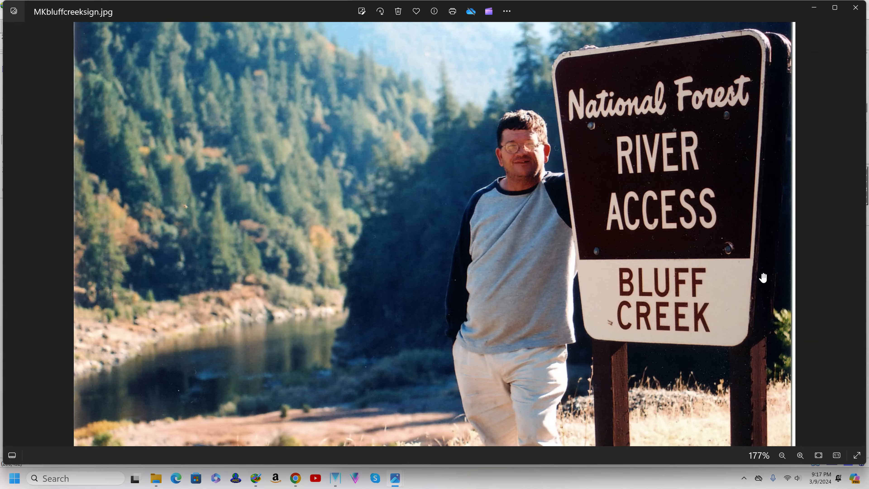
mouse_move(760, 281)
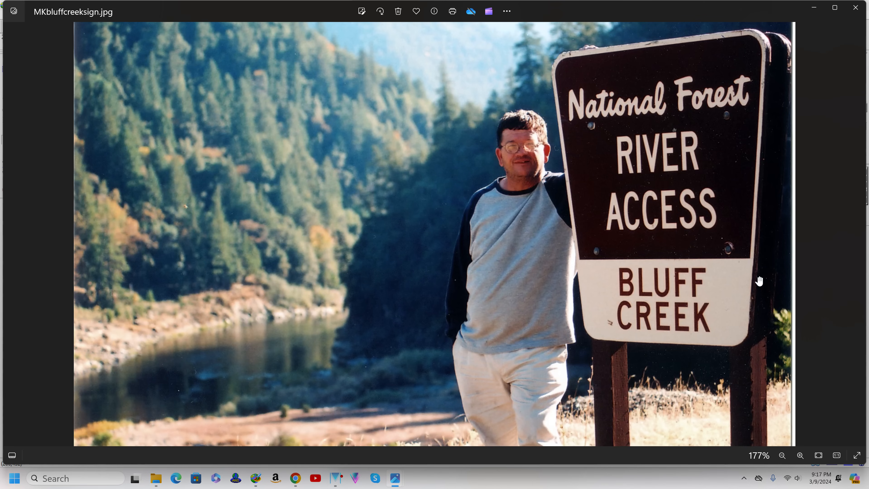
mouse_move(752, 285)
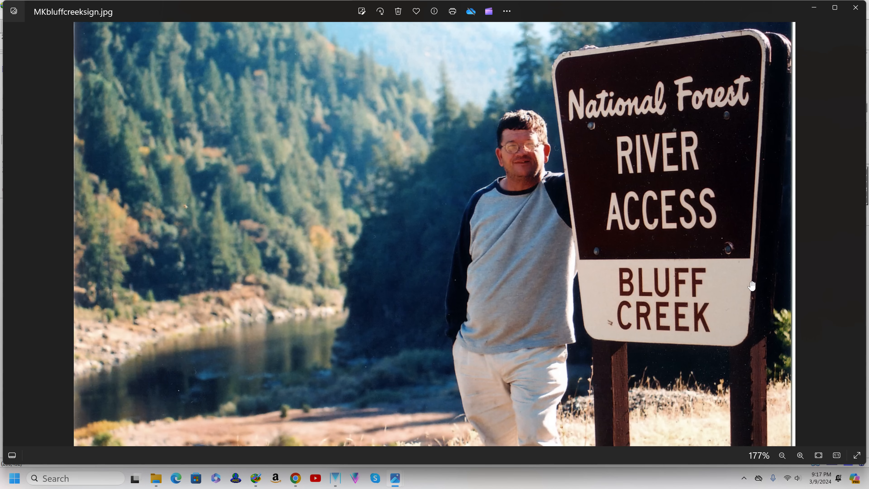
mouse_move(749, 283)
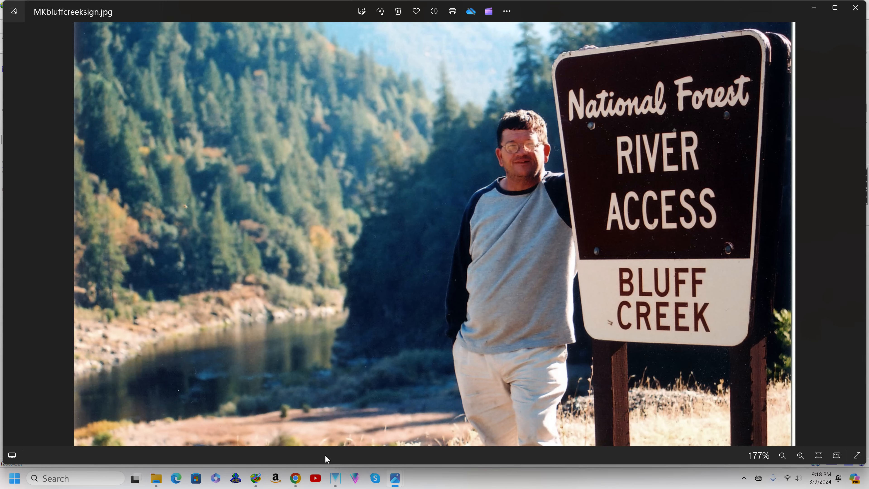
mouse_move(284, 476)
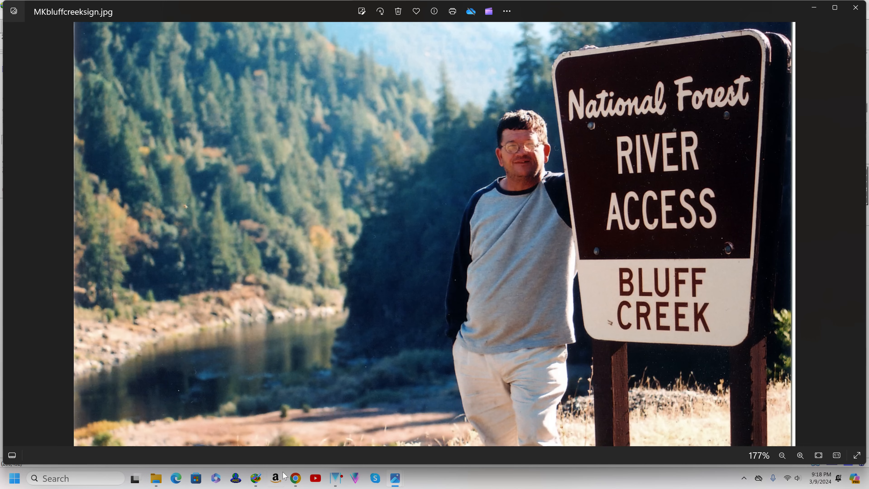
mouse_move(353, 440)
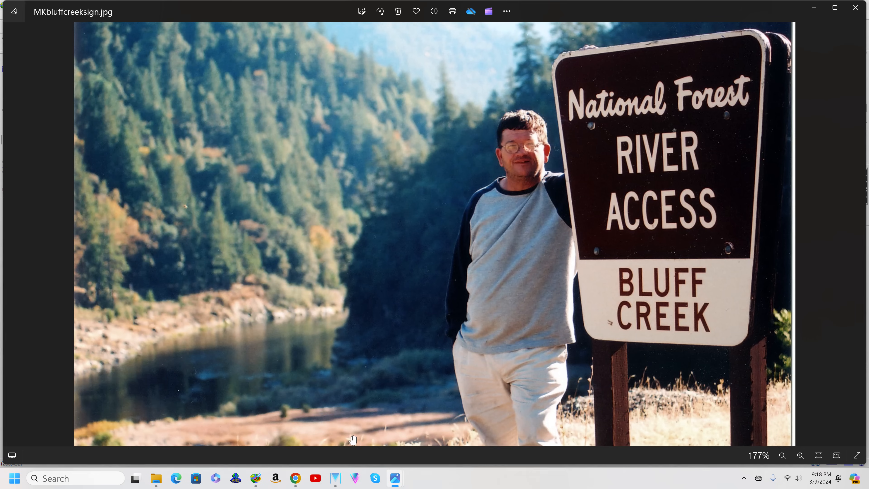
mouse_move(422, 484)
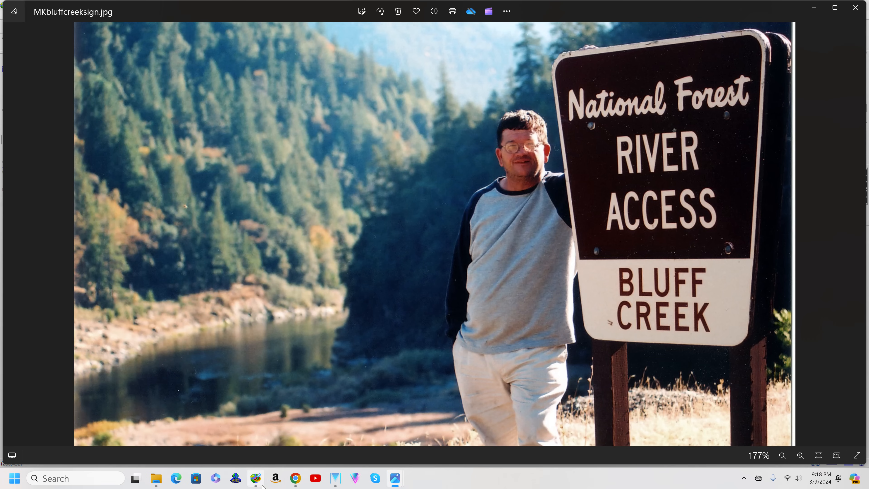
mouse_move(394, 478)
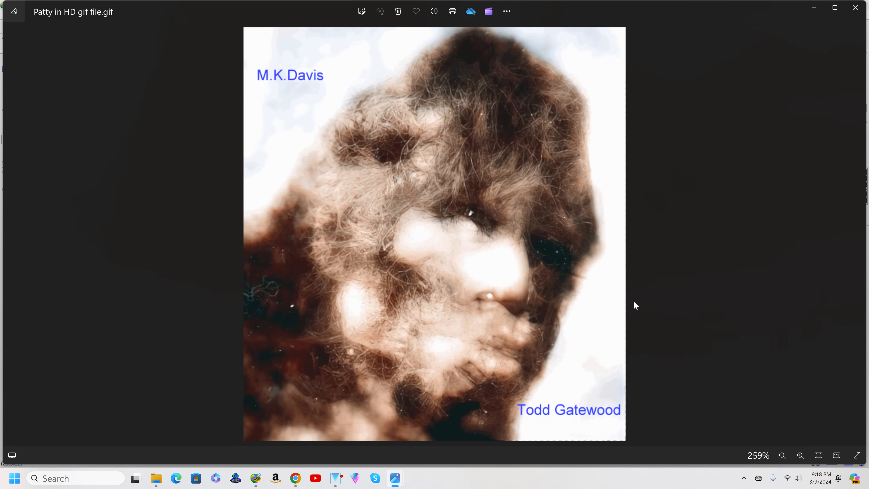
mouse_move(630, 271)
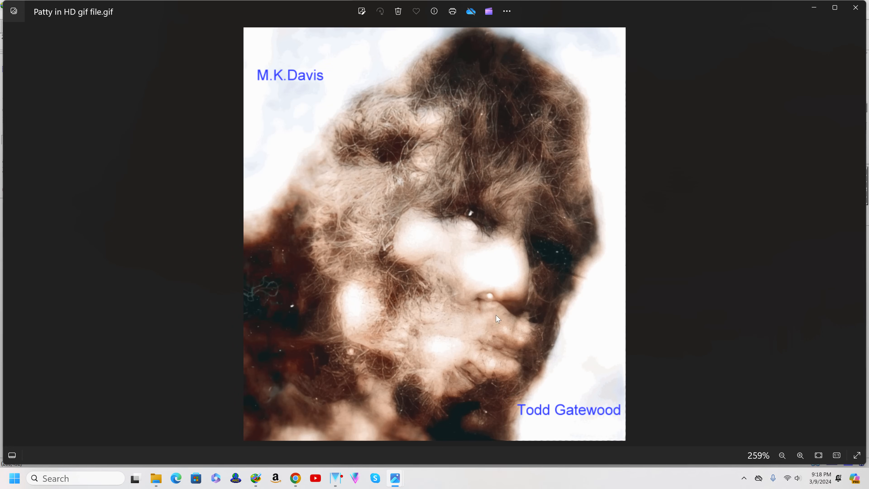
mouse_move(524, 358)
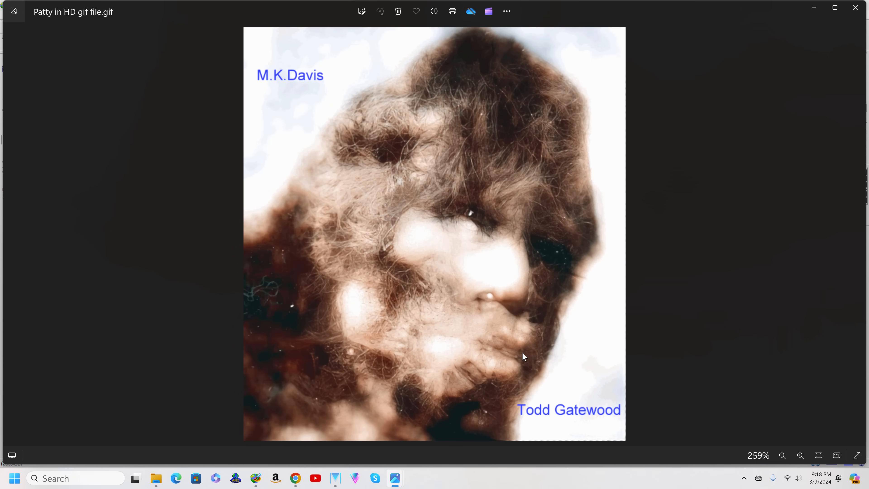
mouse_move(528, 360)
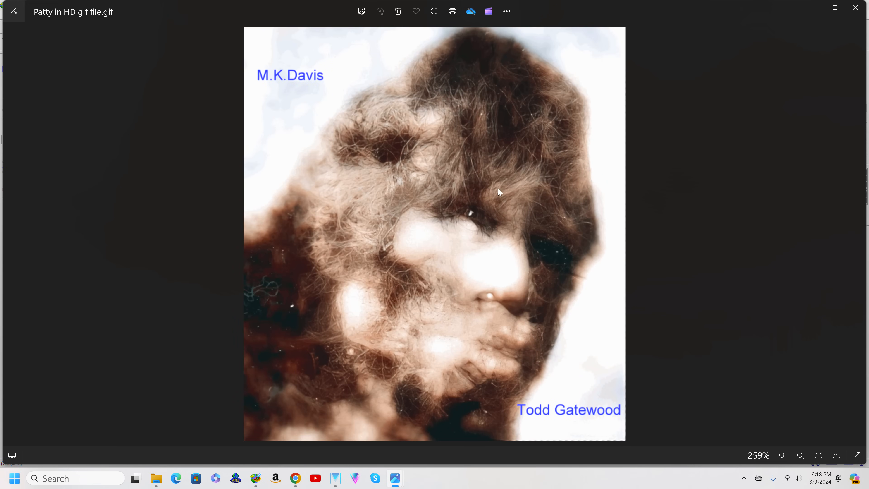
mouse_move(450, 254)
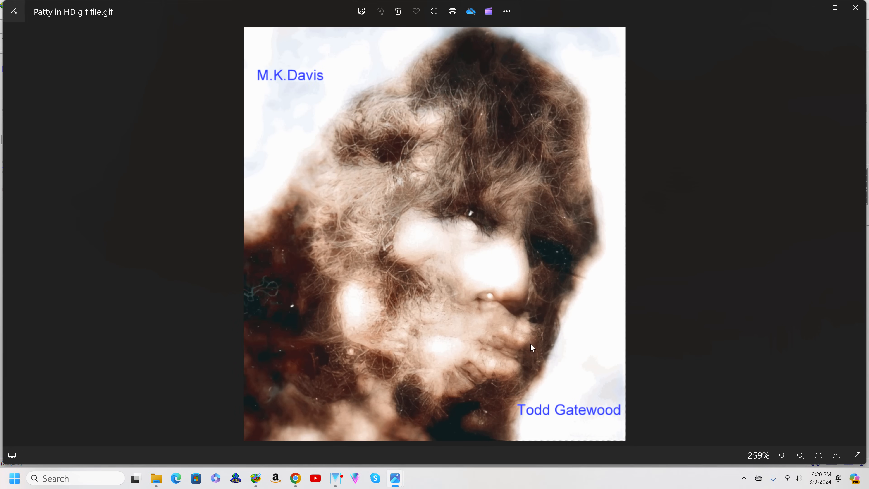
mouse_move(530, 356)
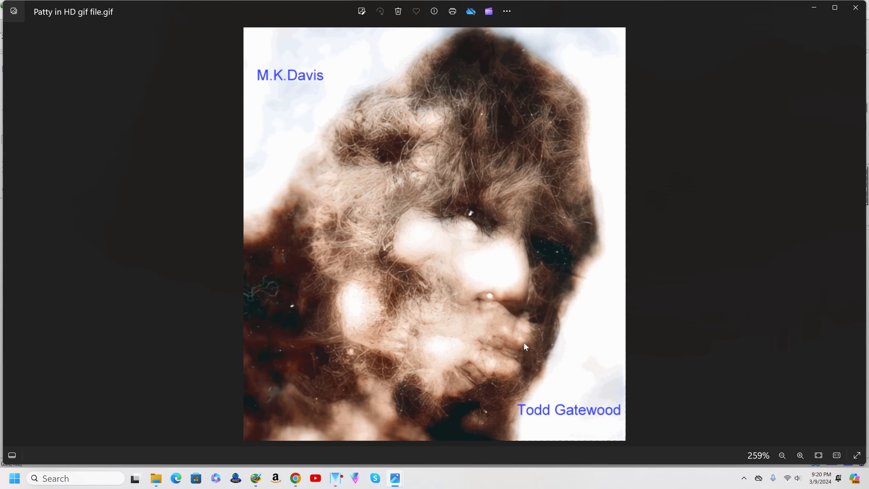
mouse_move(544, 191)
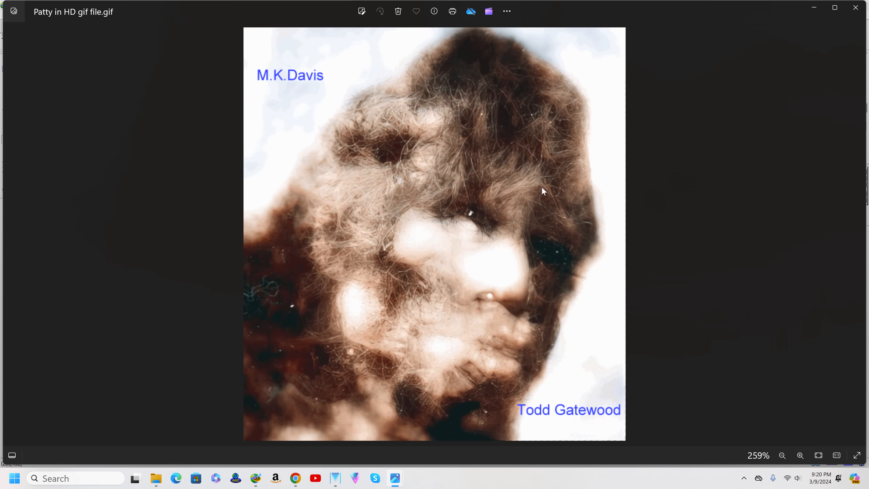
mouse_move(405, 162)
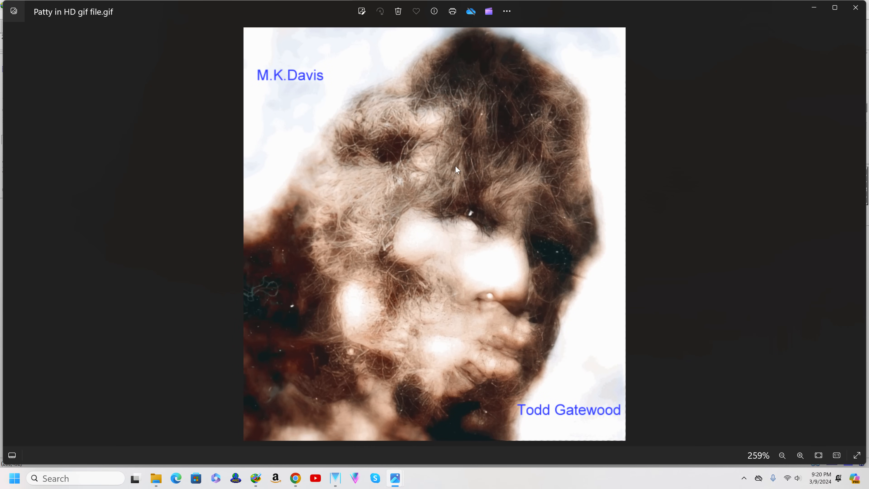
mouse_move(437, 94)
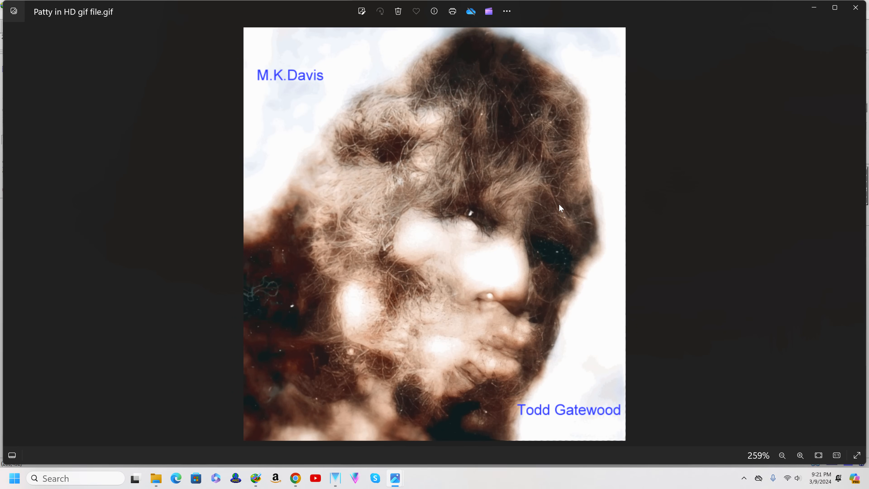
mouse_move(555, 213)
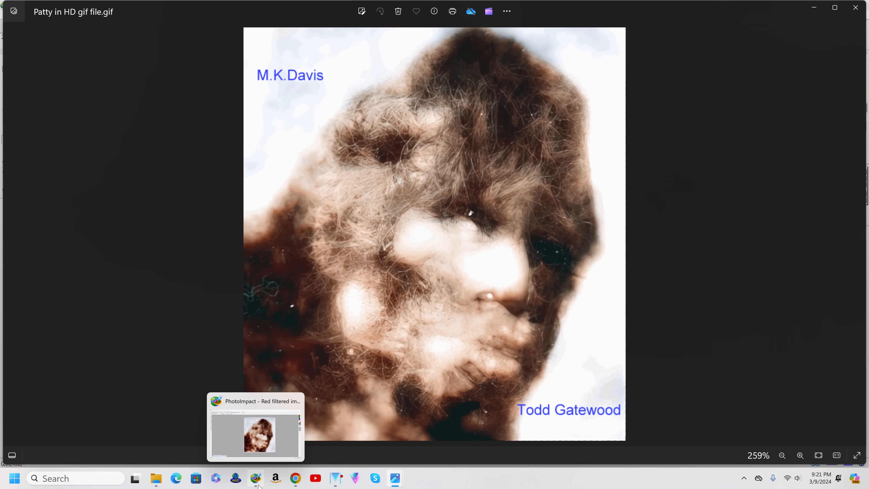
Step: Bring the red-filtered face image in PhotoImpact forward at 33% zoom
left_click(255, 478)
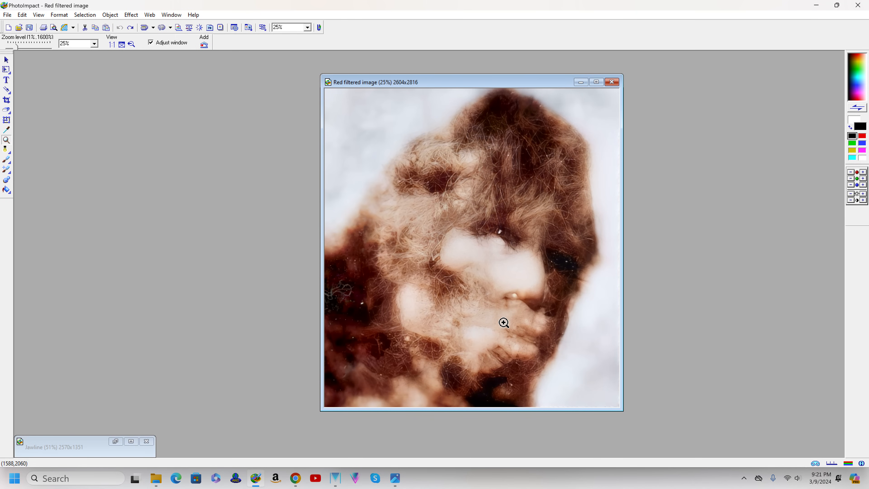
mouse_move(509, 273)
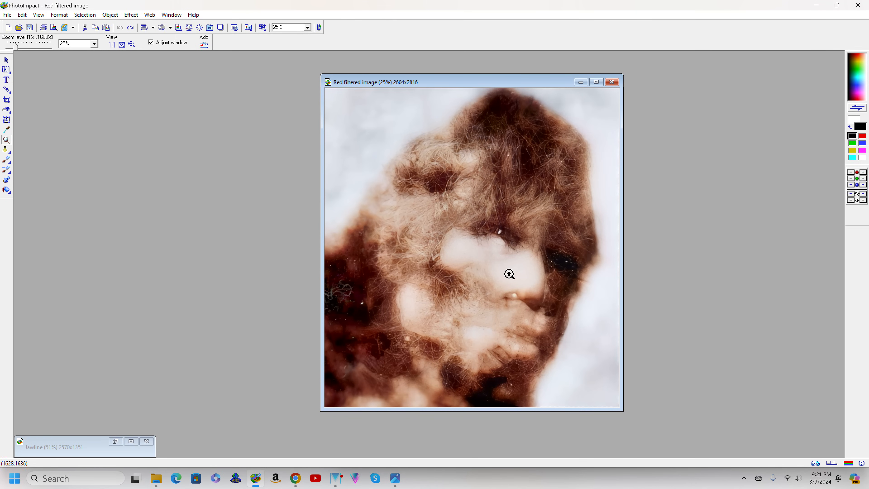
mouse_move(538, 185)
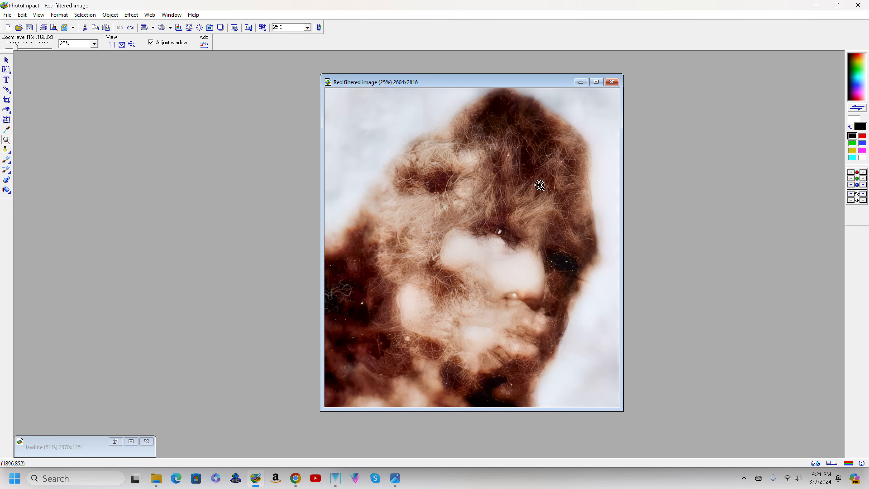
mouse_move(412, 248)
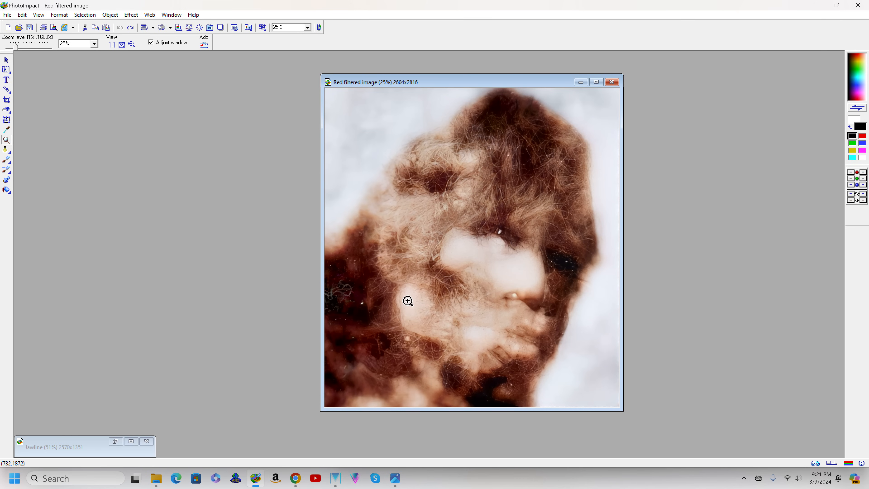
mouse_move(471, 251)
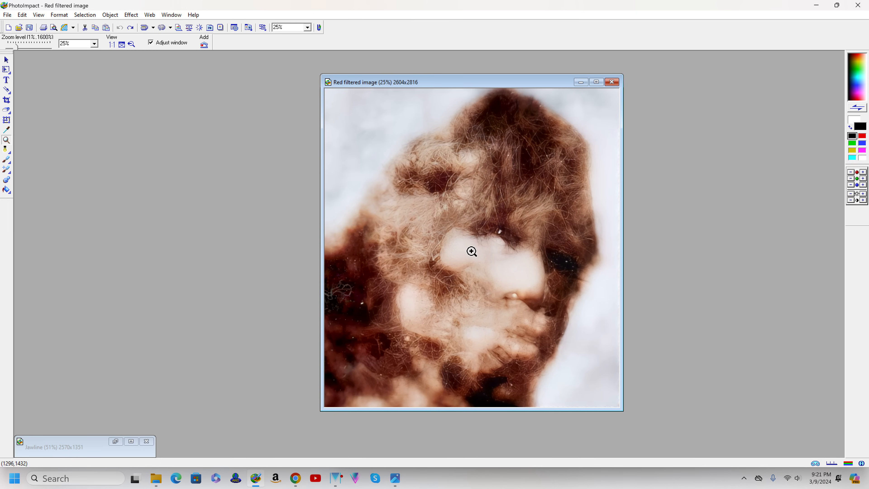
mouse_move(499, 257)
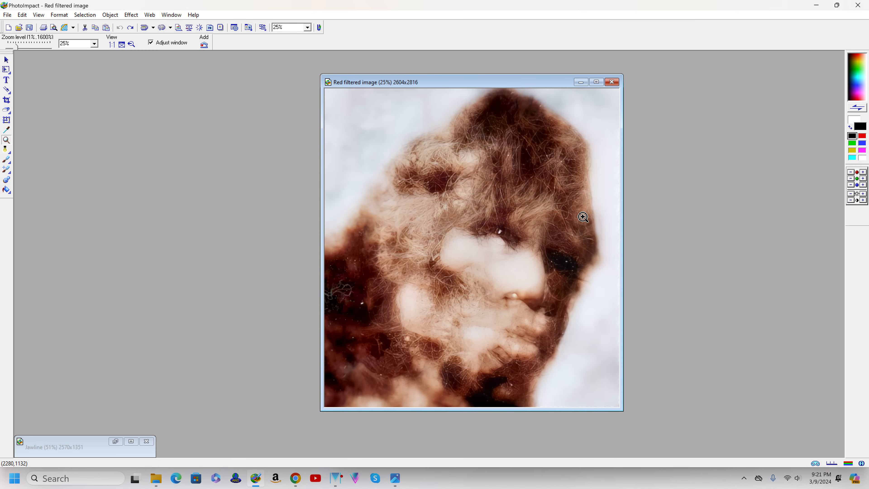
mouse_move(790, 214)
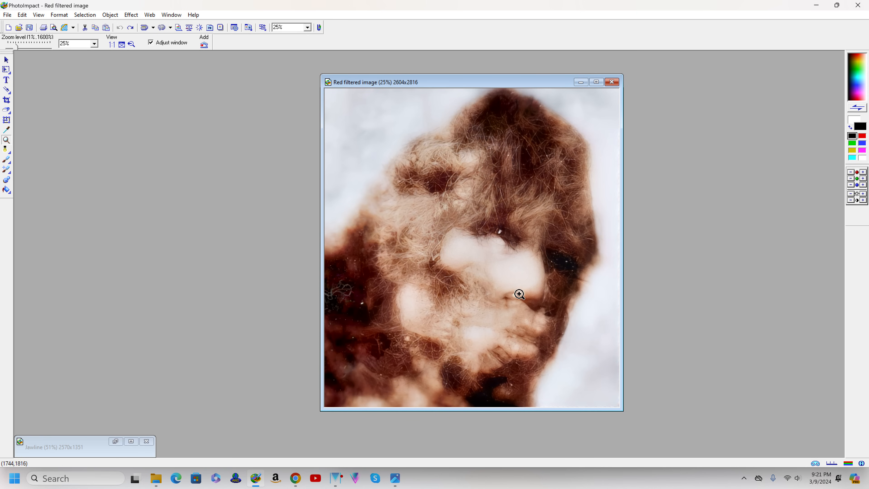
mouse_move(497, 294)
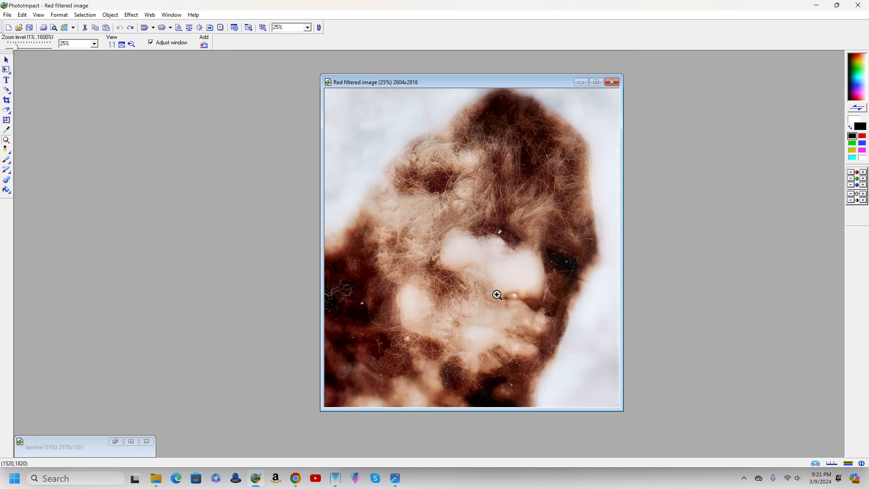
mouse_move(489, 299)
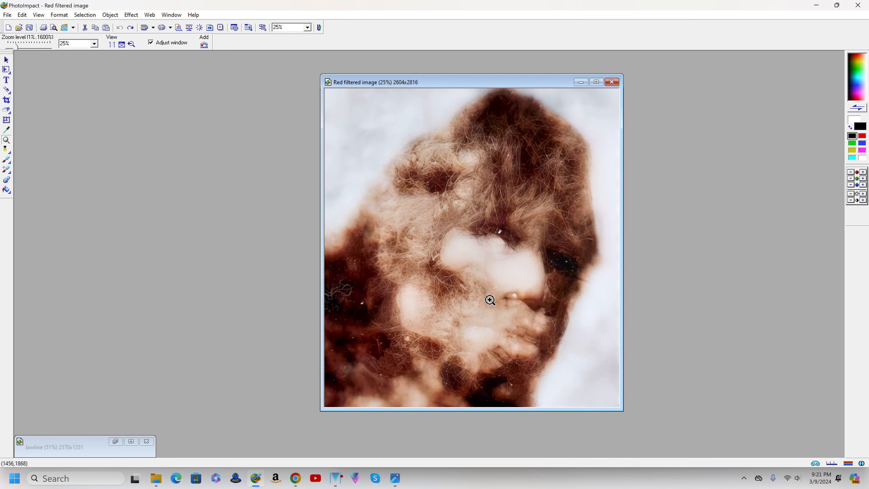
mouse_move(486, 302)
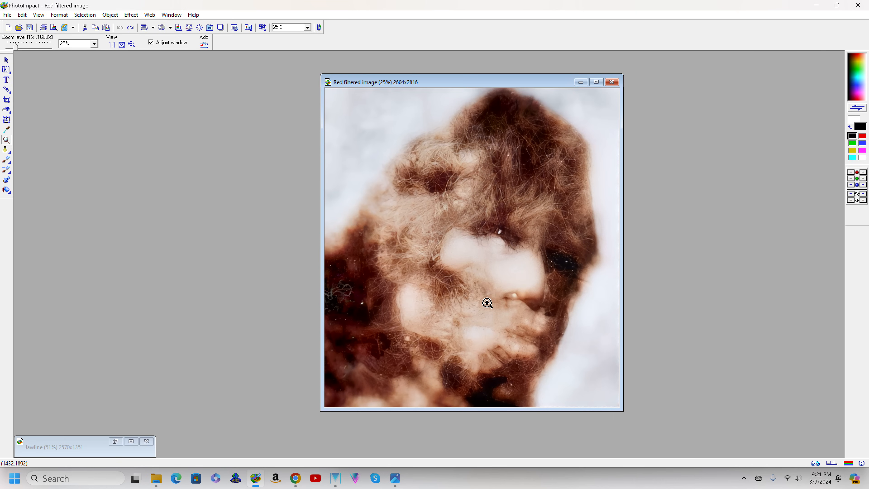
mouse_move(476, 299)
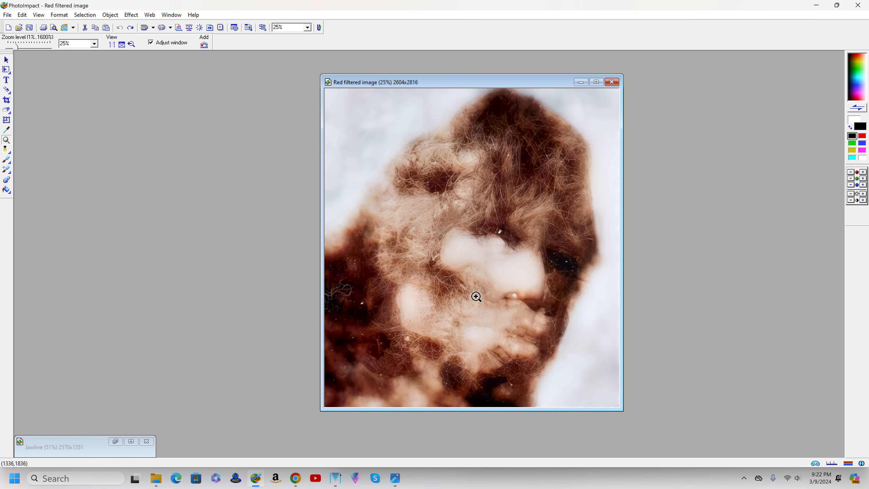
mouse_move(829, 190)
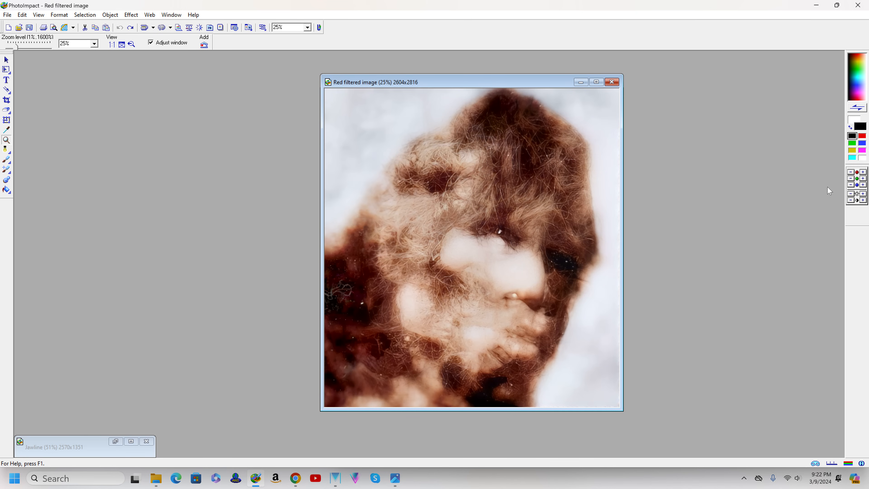
mouse_move(852, 197)
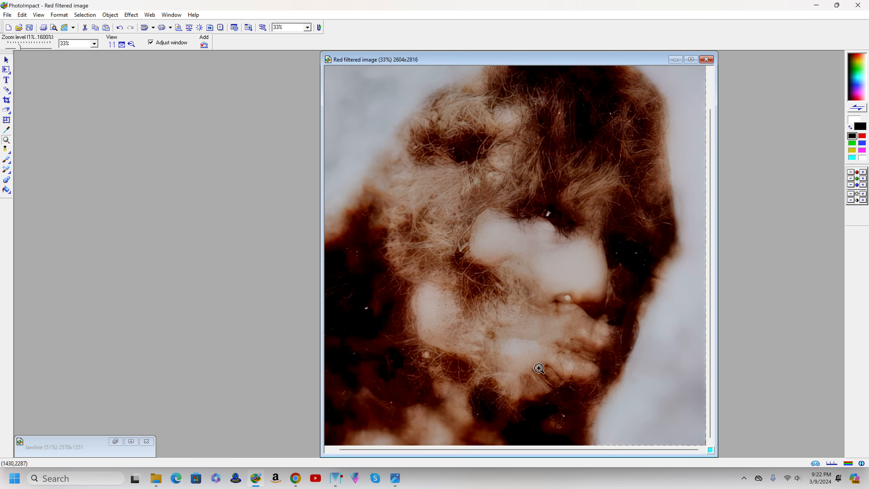
Step: Magnify the red-filtered image to 50% on the cheek, nose and beard
left_click(538, 368)
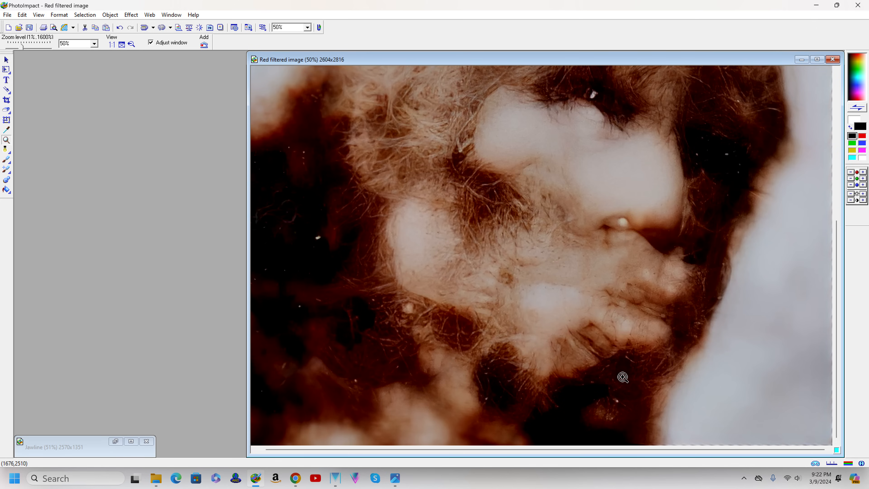
mouse_move(574, 343)
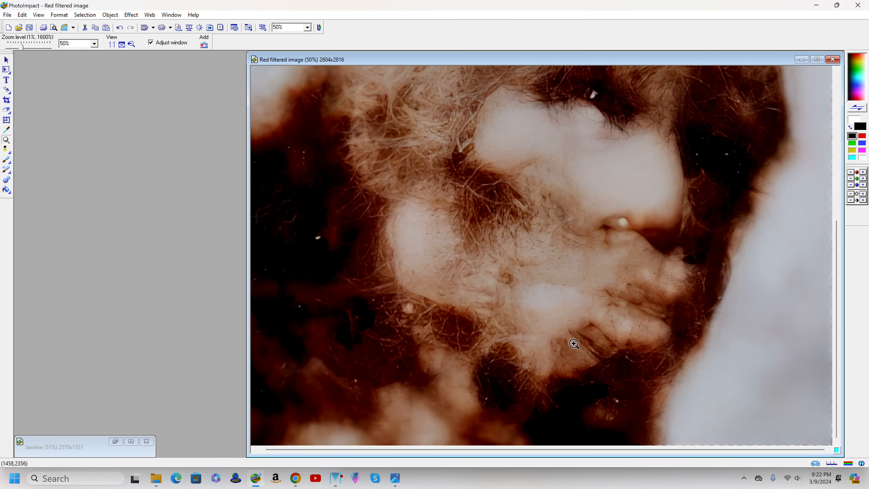
mouse_move(595, 331)
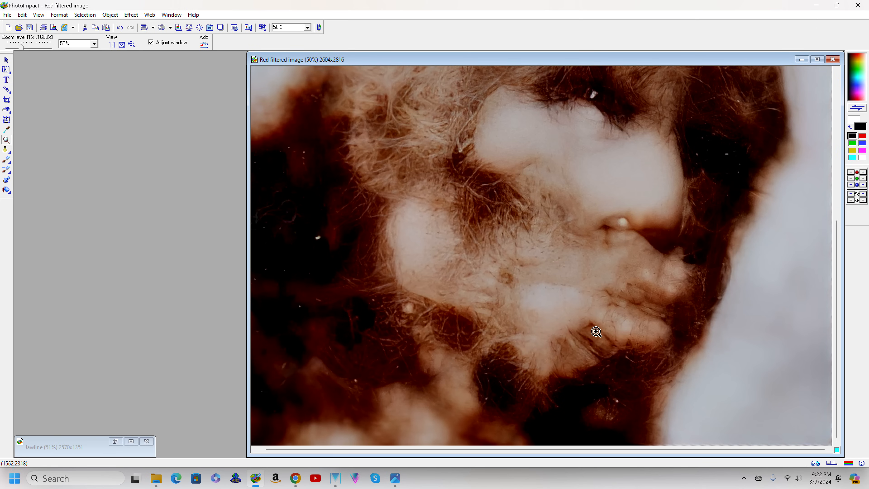
mouse_move(558, 378)
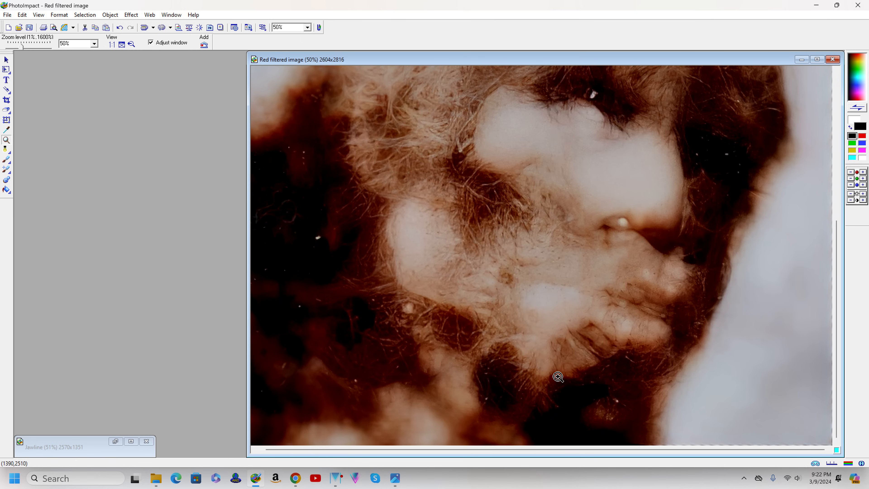
mouse_move(556, 380)
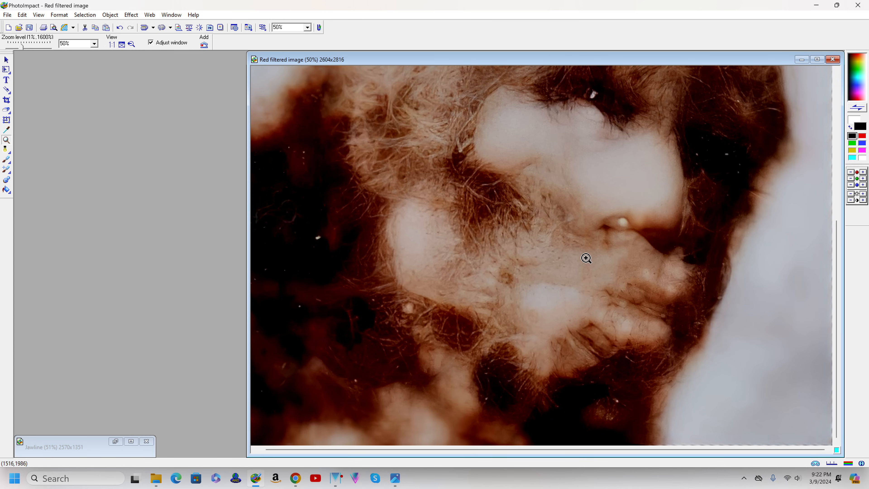
mouse_move(394, 242)
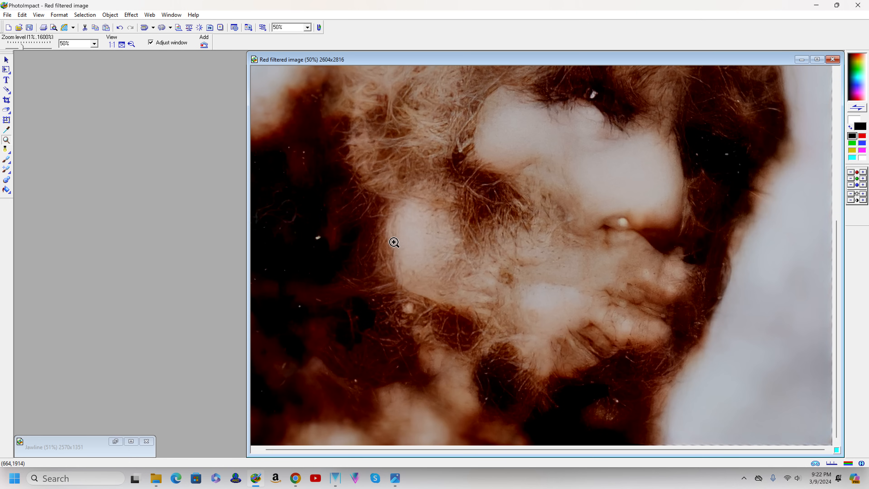
mouse_move(527, 355)
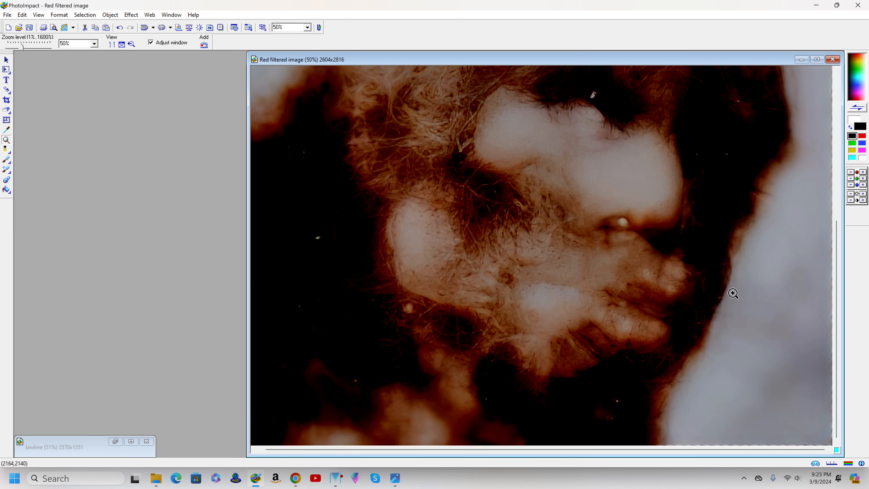
mouse_move(708, 311)
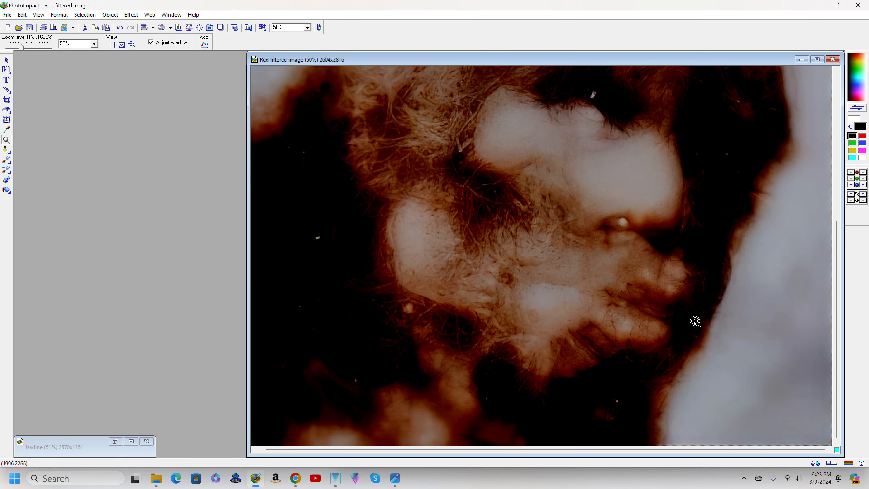
mouse_move(546, 267)
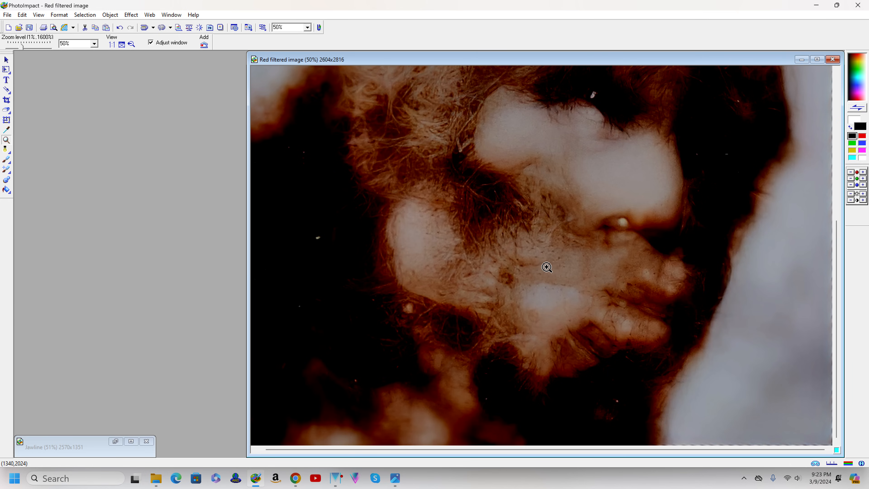
mouse_move(546, 274)
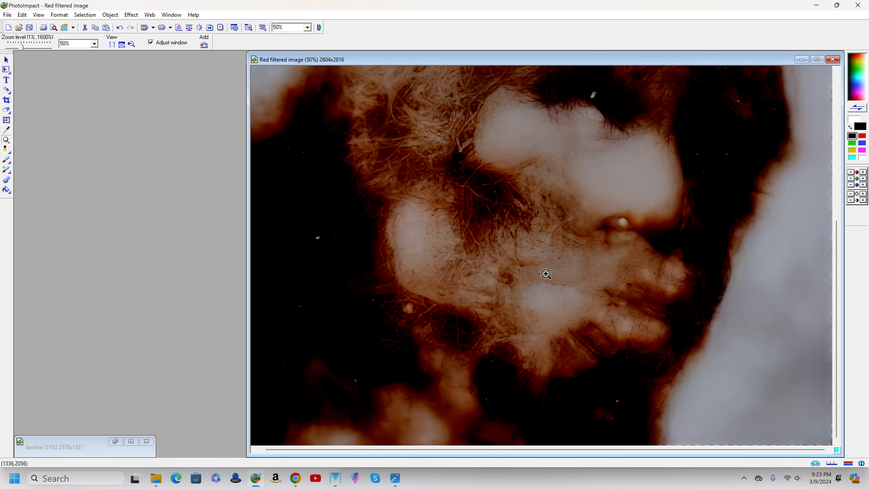
mouse_move(545, 276)
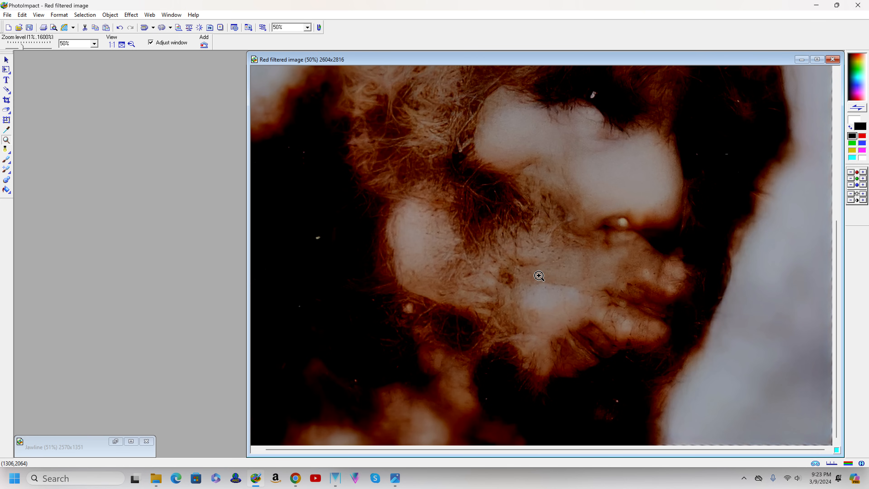
mouse_move(538, 277)
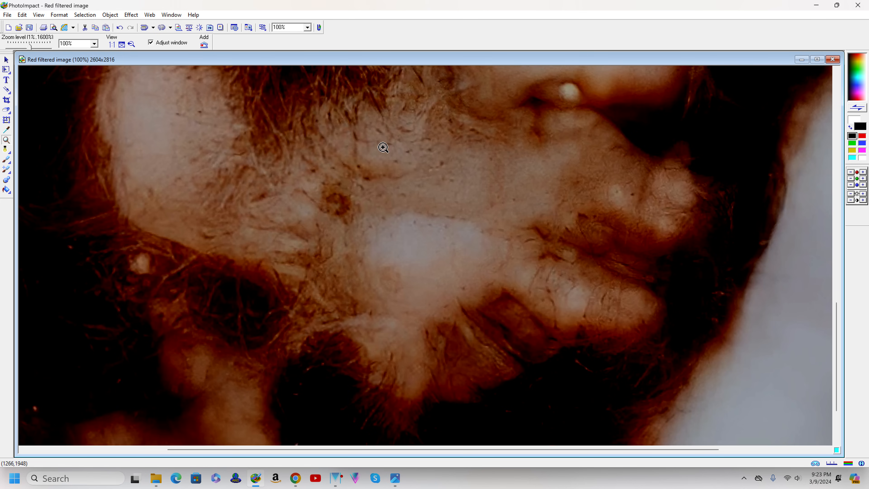
mouse_move(391, 202)
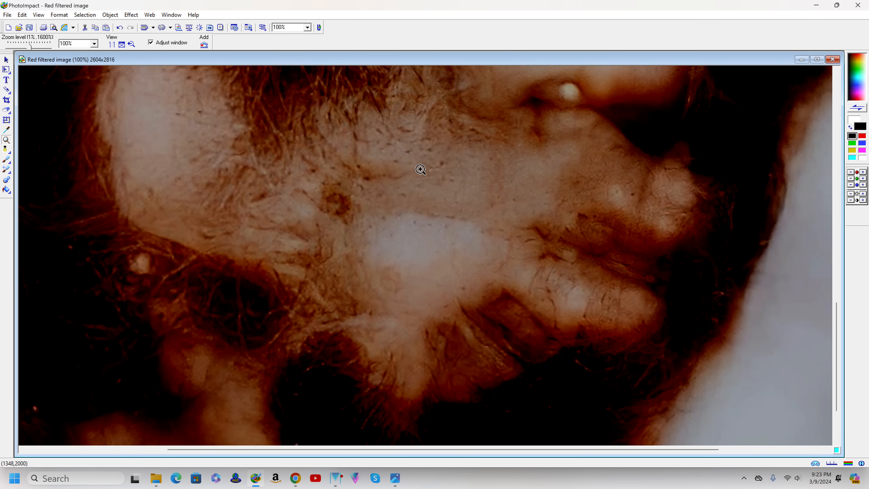
mouse_move(388, 176)
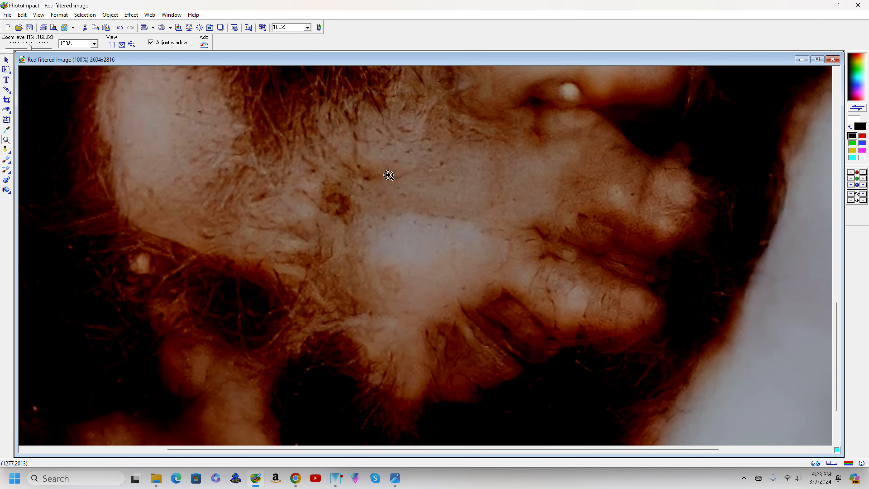
mouse_move(437, 338)
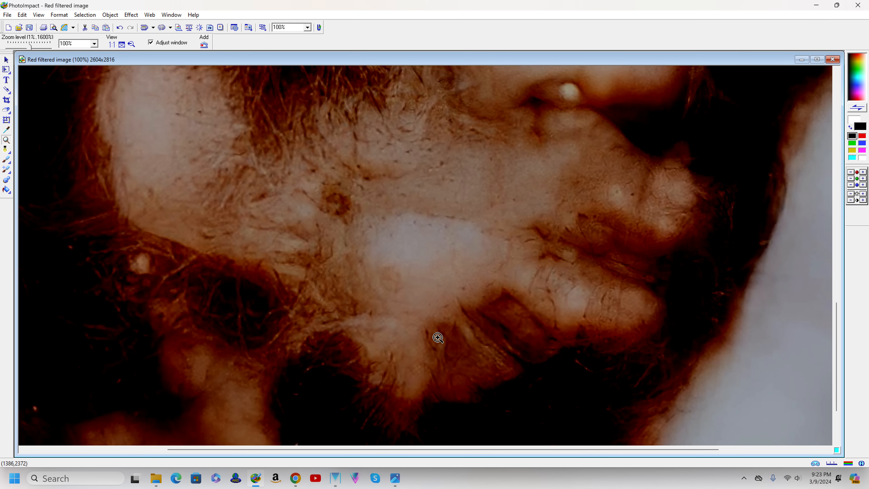
mouse_move(536, 201)
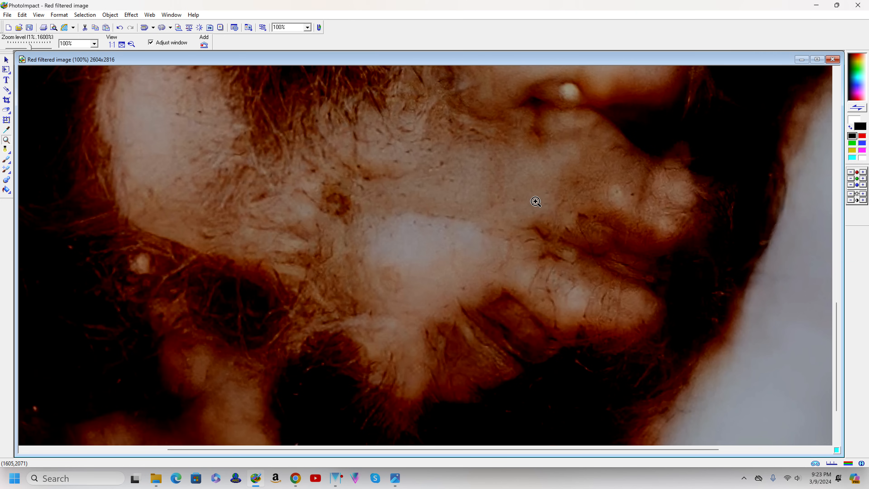
mouse_move(478, 217)
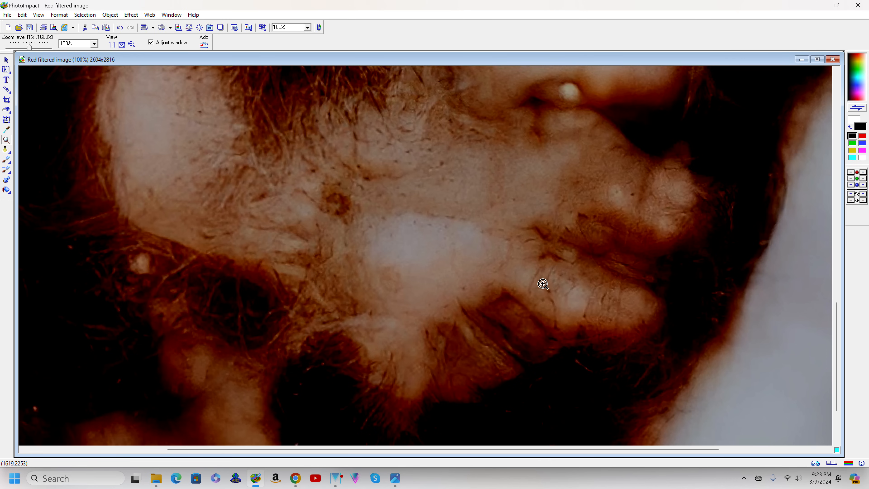
mouse_move(503, 222)
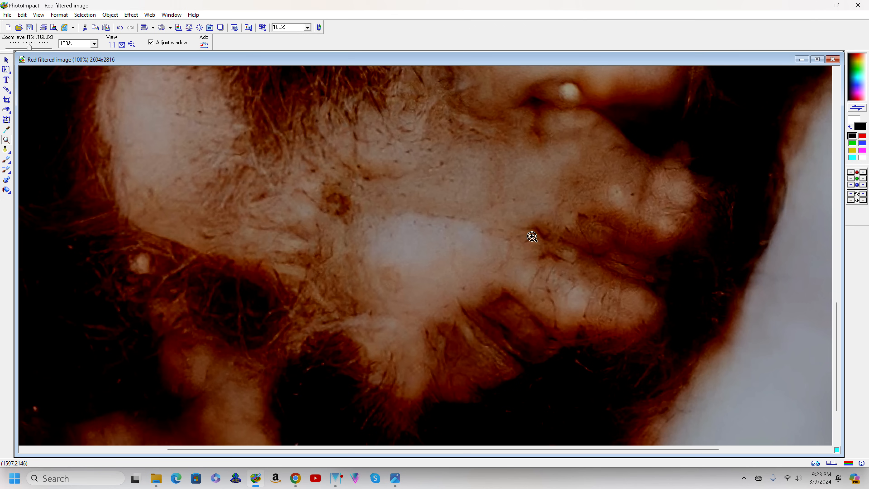
mouse_move(397, 243)
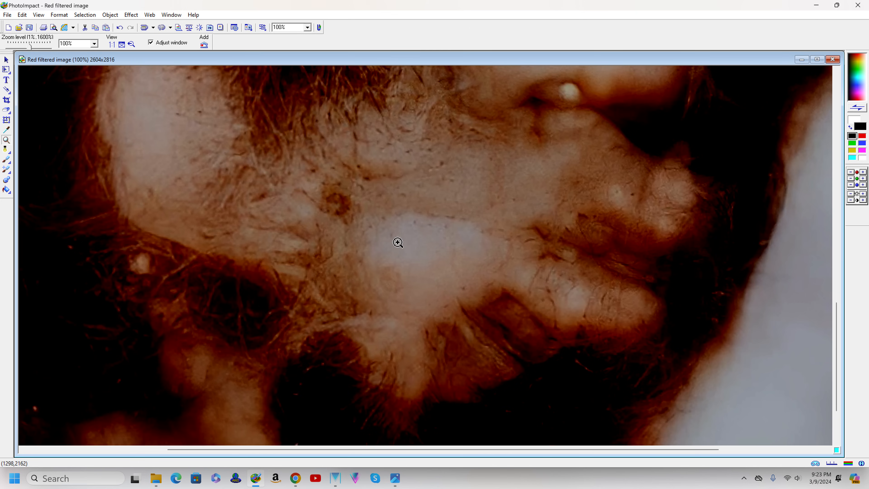
mouse_move(380, 240)
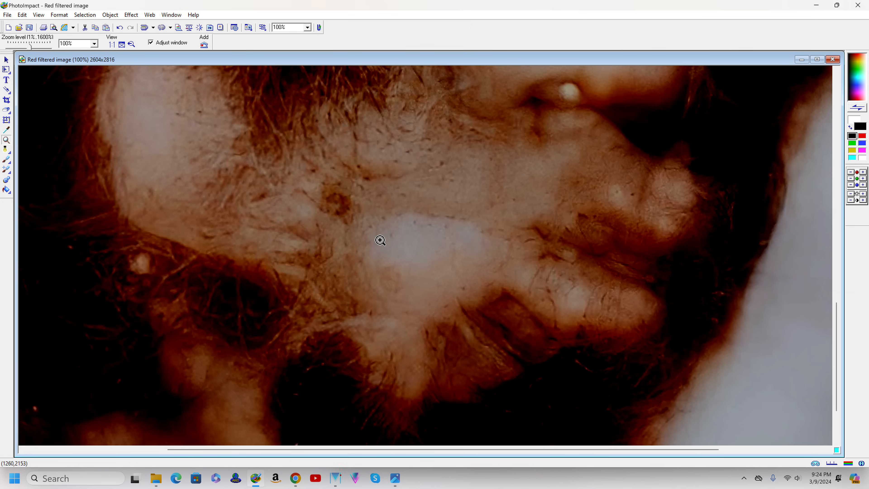
mouse_move(463, 244)
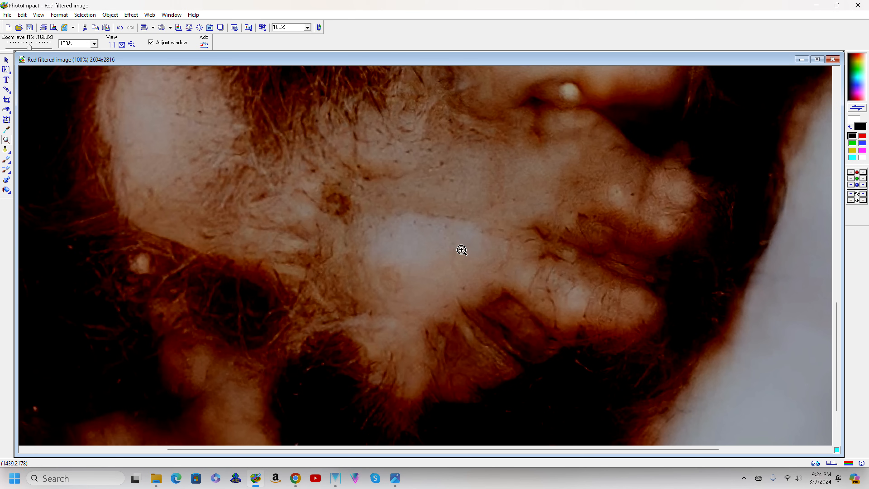
Step: View the stubbled jaw and mouth of the red-filtered image at 100%
left_click(461, 250)
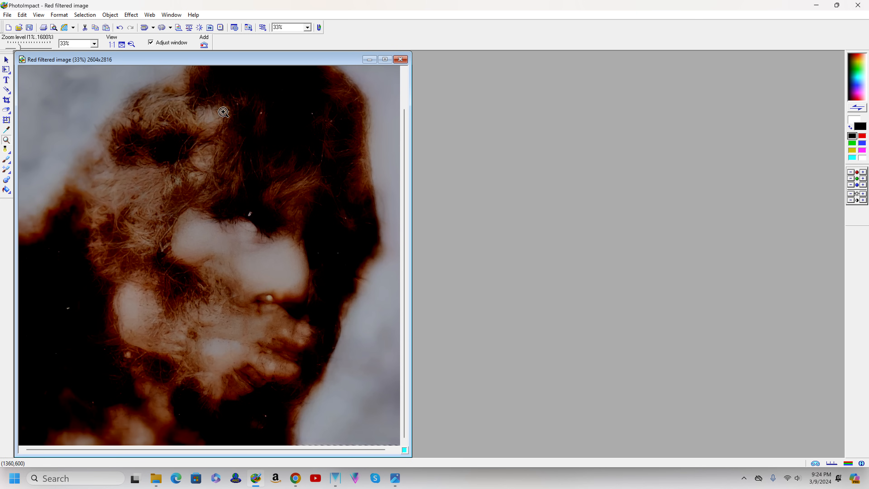
Step: Drag the image window aside, leaving the Jawline crop in front at 51%
left_click_drag(205, 60, 474, 65)
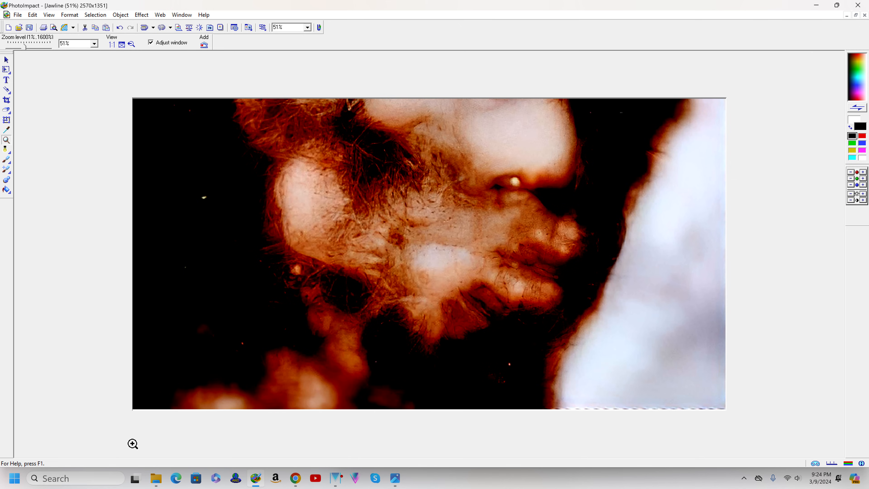
mouse_move(402, 340)
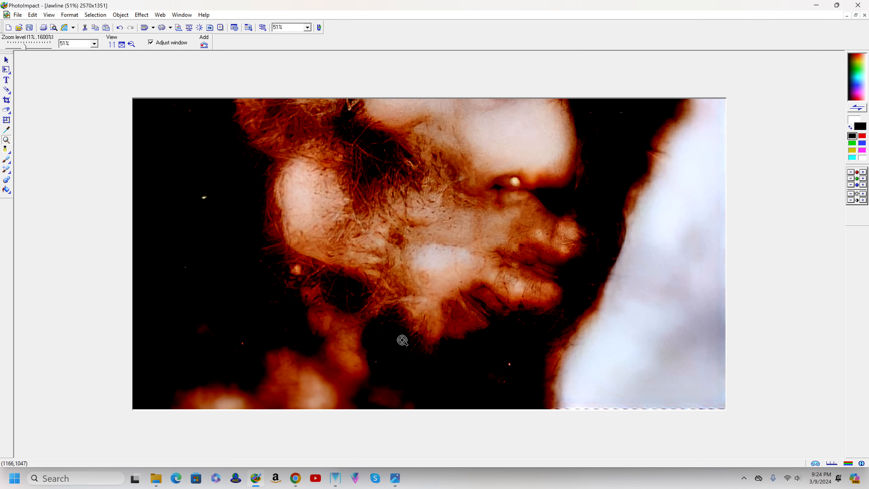
mouse_move(399, 358)
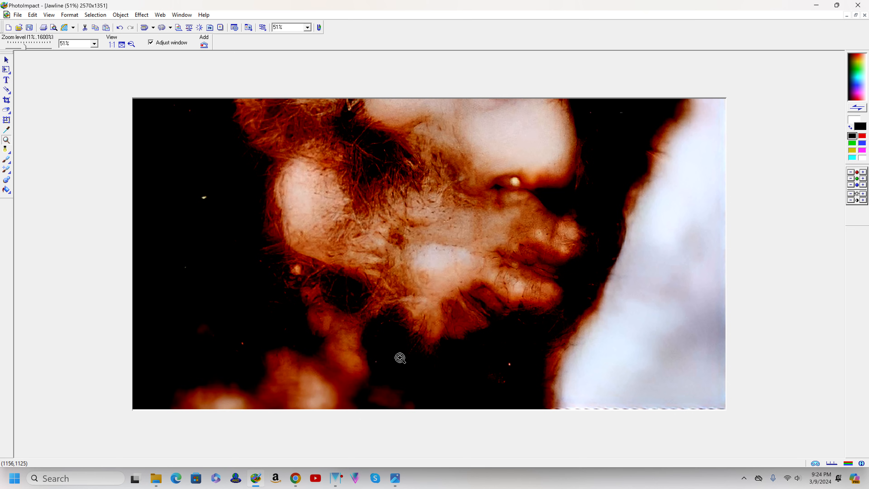
mouse_move(403, 351)
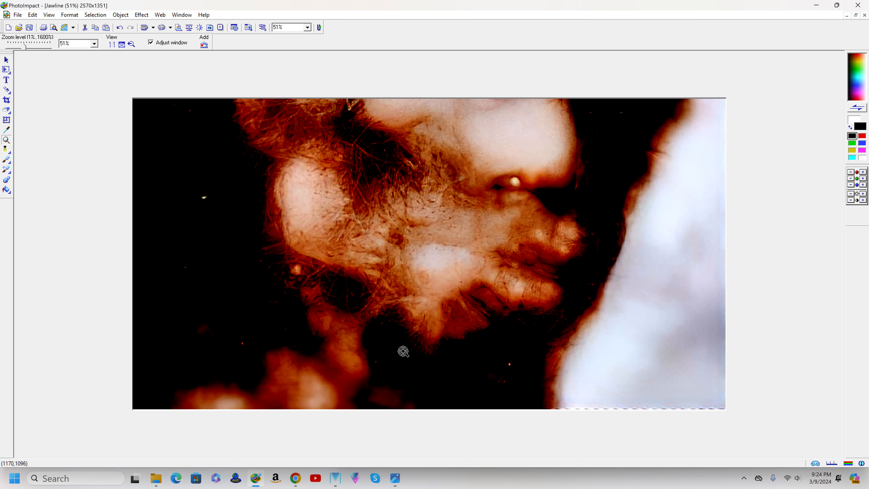
mouse_move(403, 346)
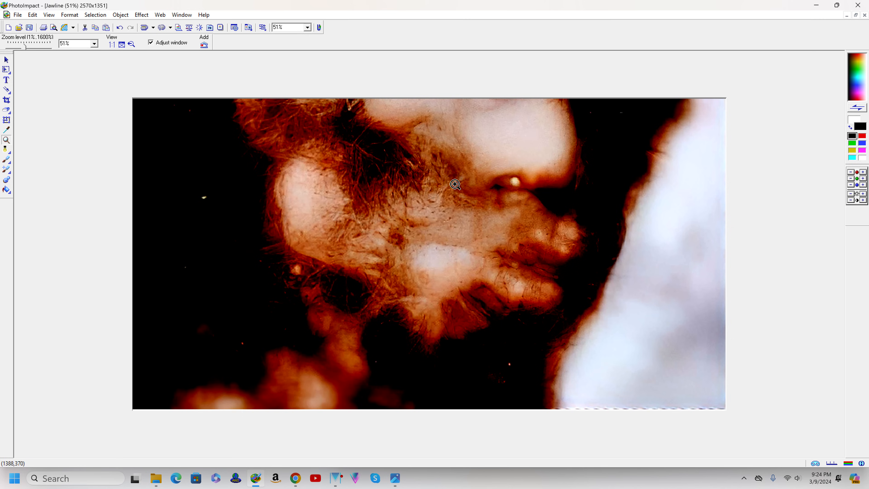
mouse_move(503, 260)
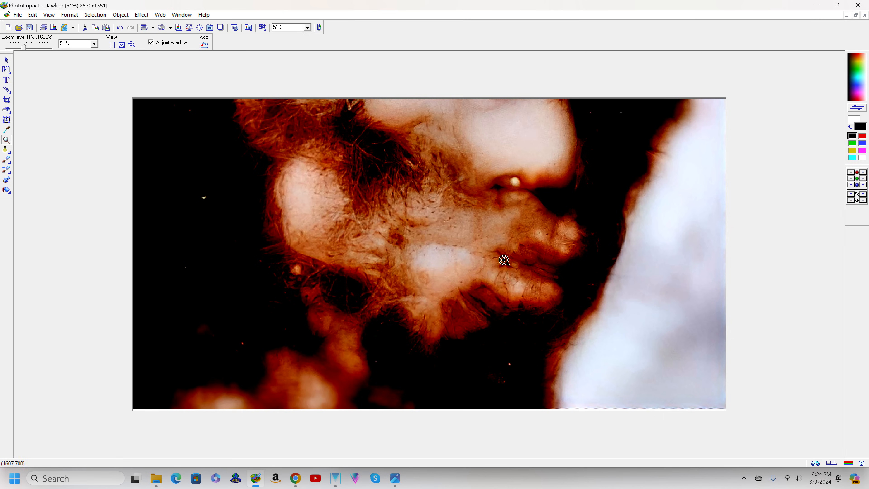
mouse_move(486, 269)
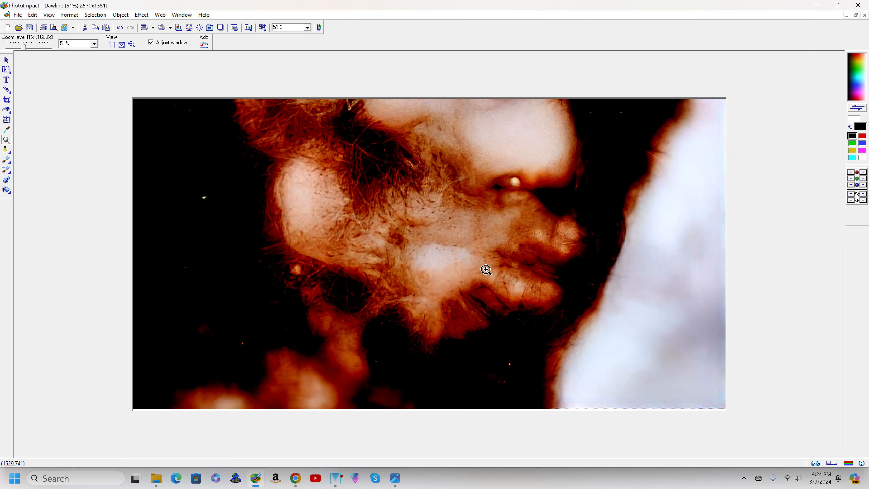
mouse_move(422, 277)
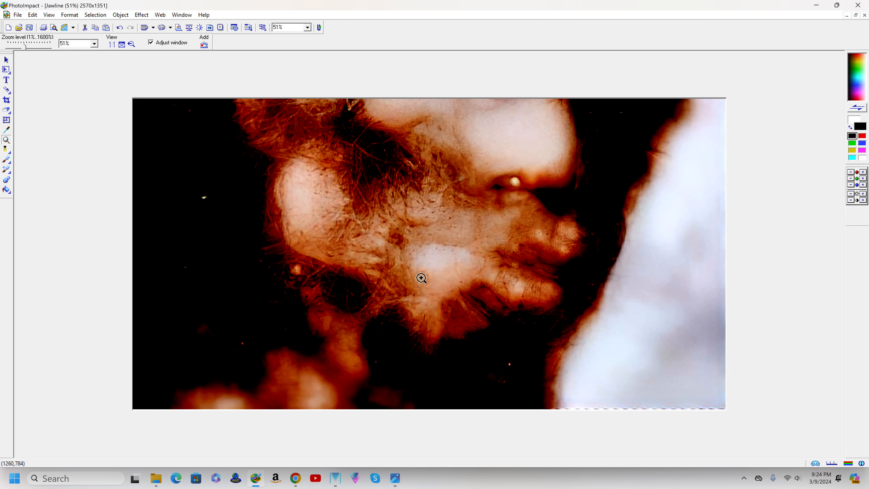
Step: Step the Jawline crop from 51% through 67%, 75%, 100% to 200% on the cheek's red spot, then back to 100%
left_click(420, 277)
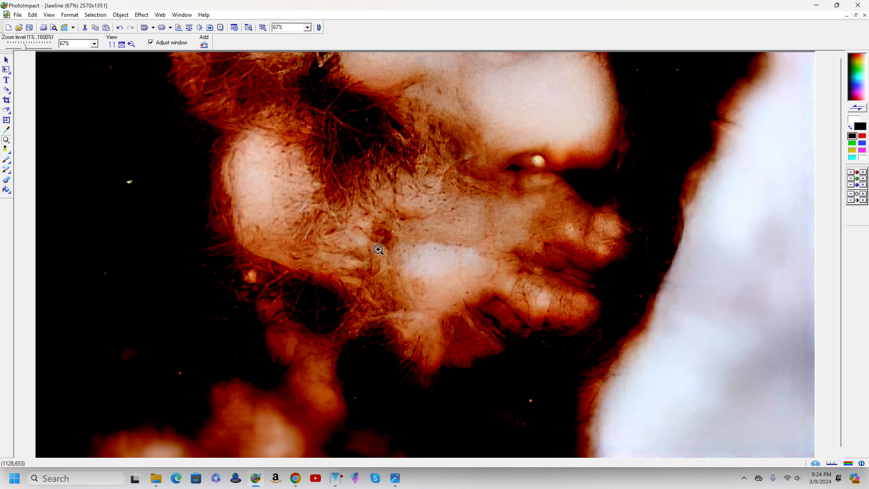
left_click(379, 249)
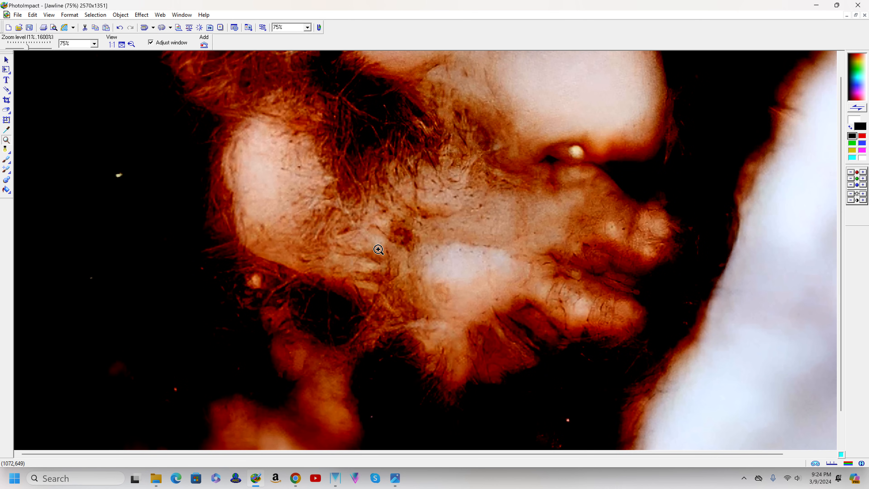
left_click(379, 250)
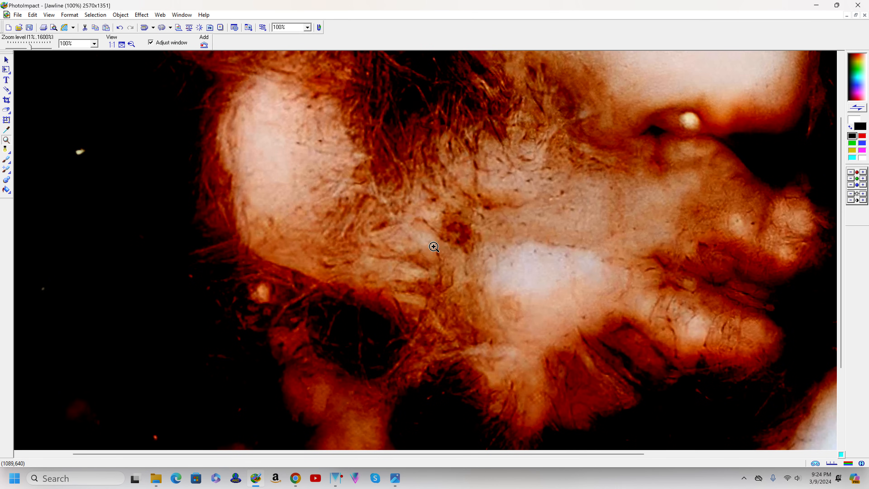
left_click(435, 247)
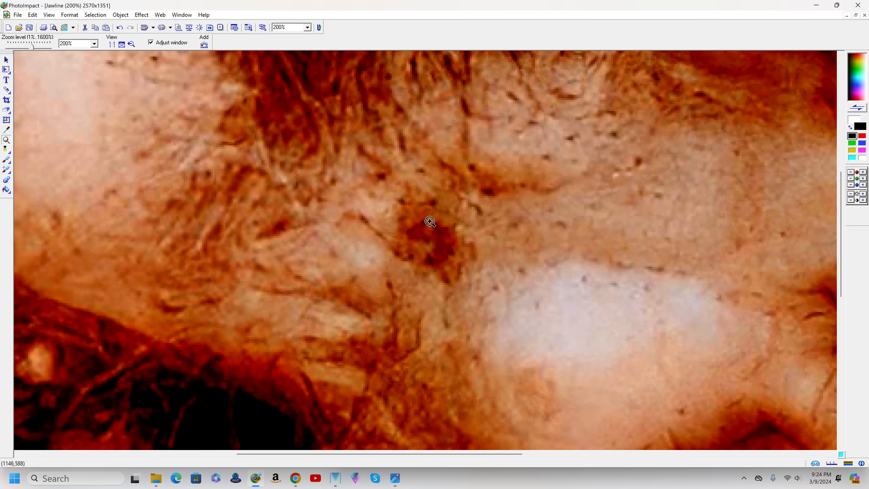
mouse_move(441, 256)
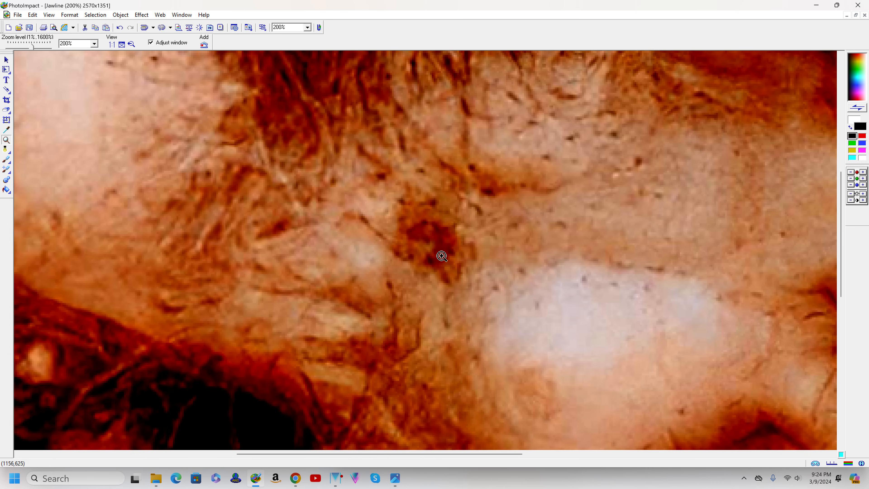
mouse_move(449, 264)
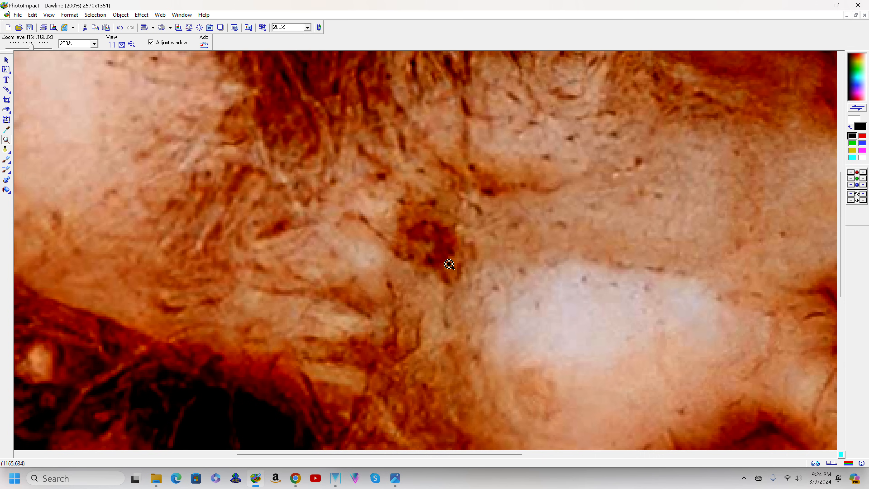
mouse_move(439, 246)
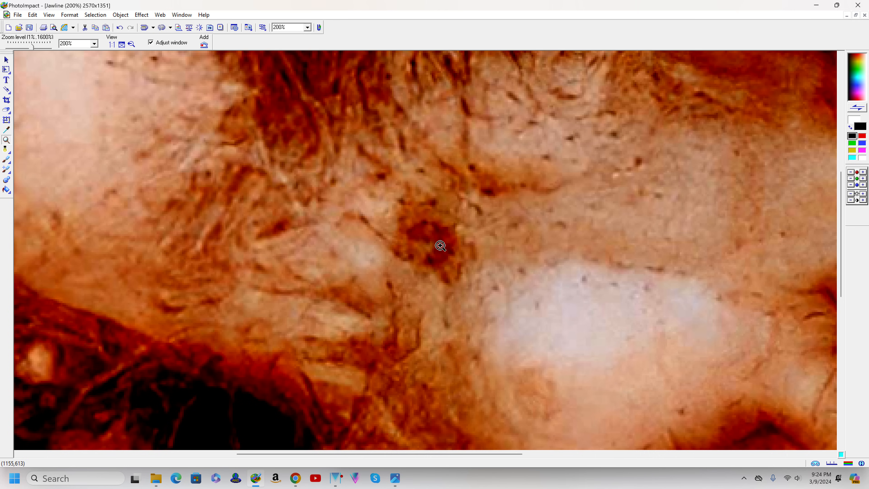
left_click(440, 245)
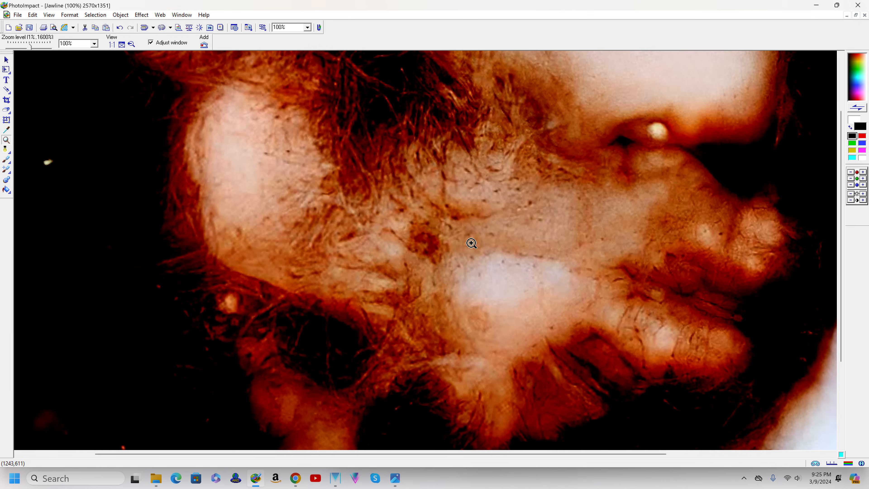
mouse_move(442, 193)
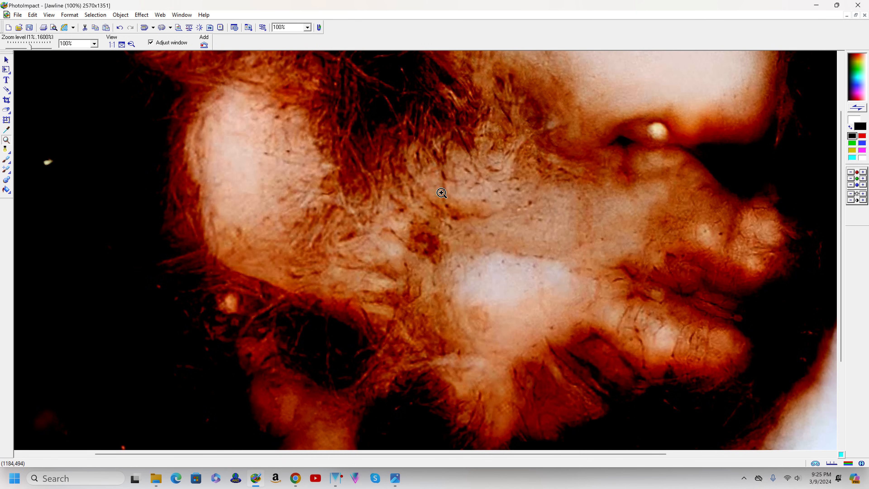
mouse_move(282, 214)
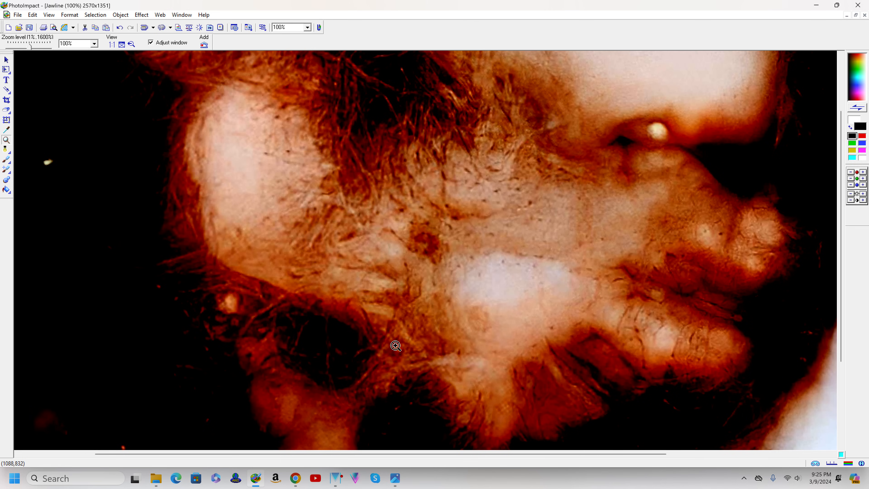
mouse_move(383, 325)
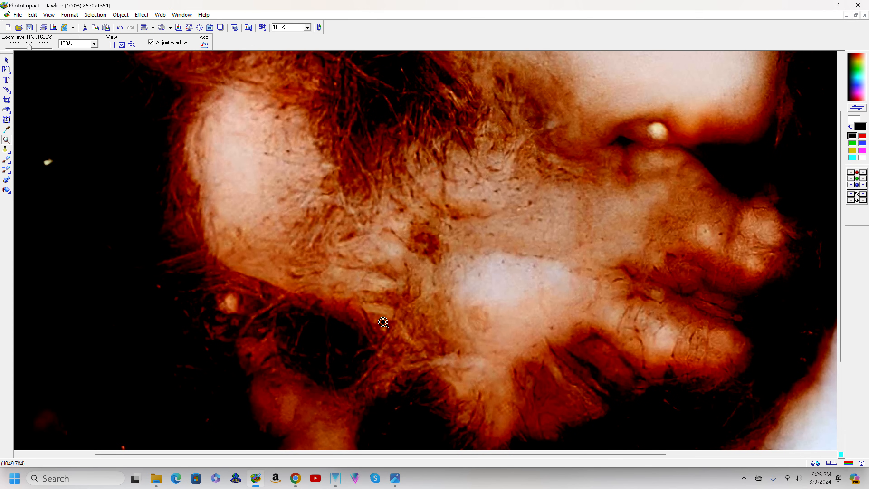
mouse_move(422, 299)
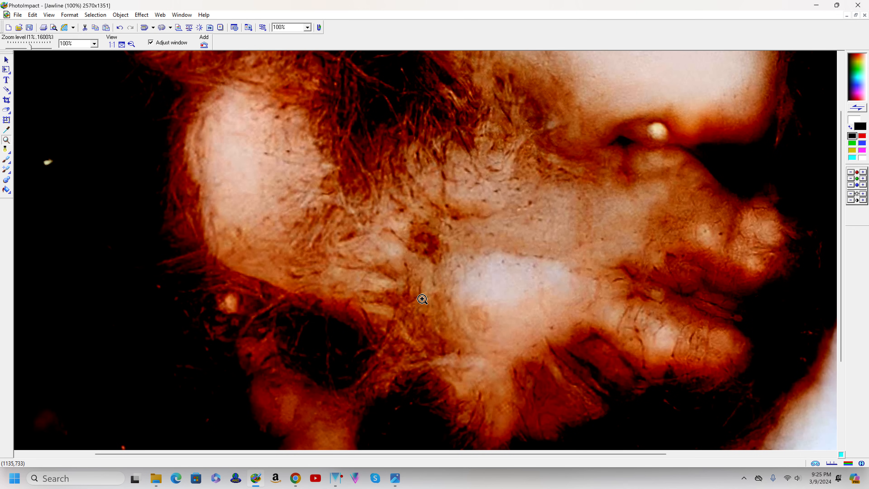
mouse_move(411, 299)
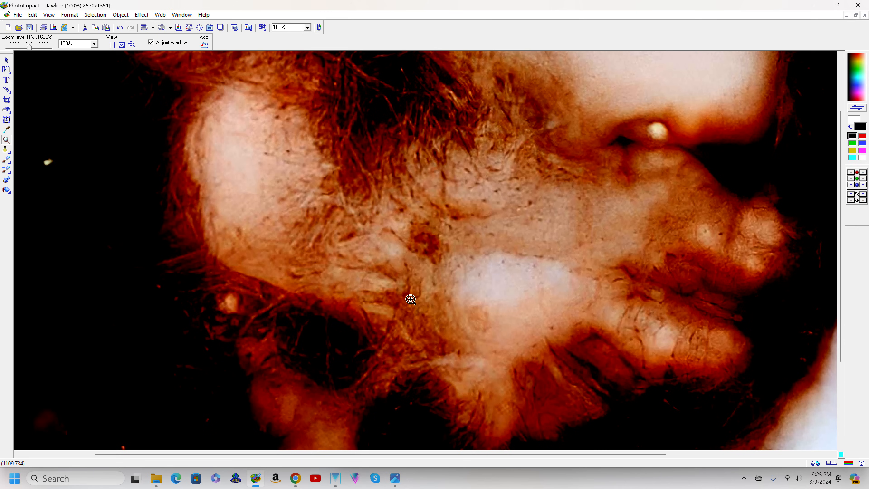
mouse_move(578, 244)
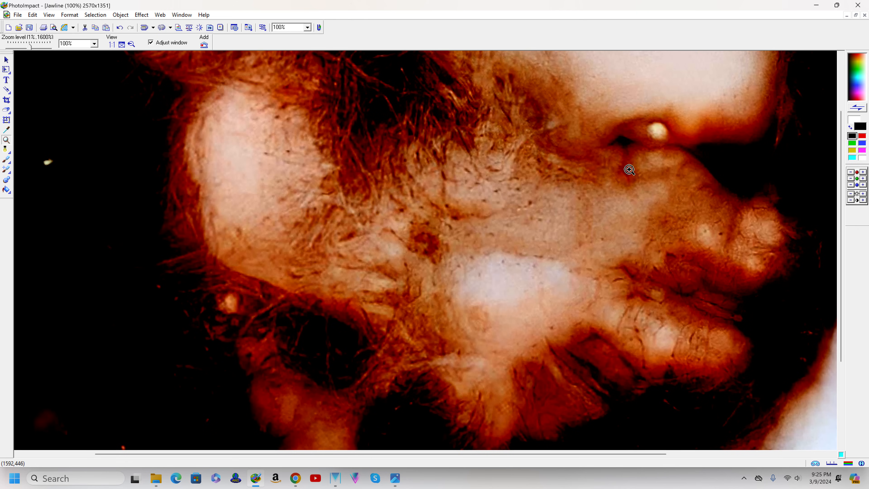
mouse_move(618, 152)
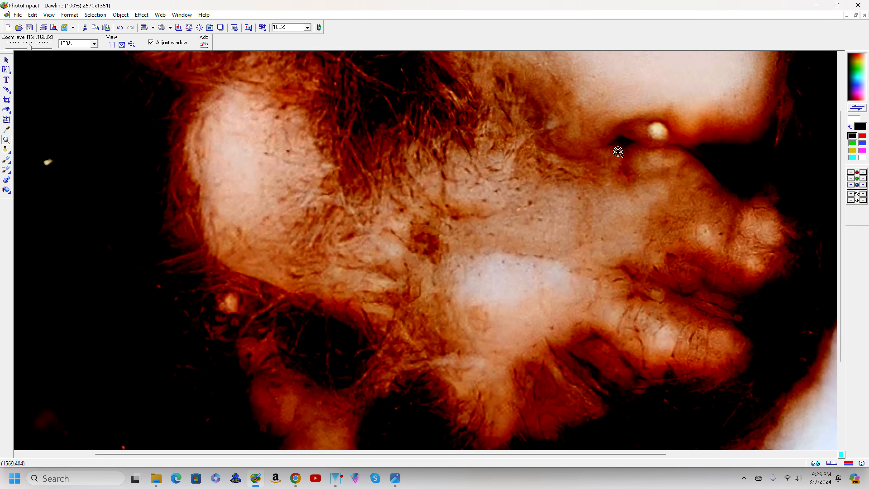
mouse_move(526, 114)
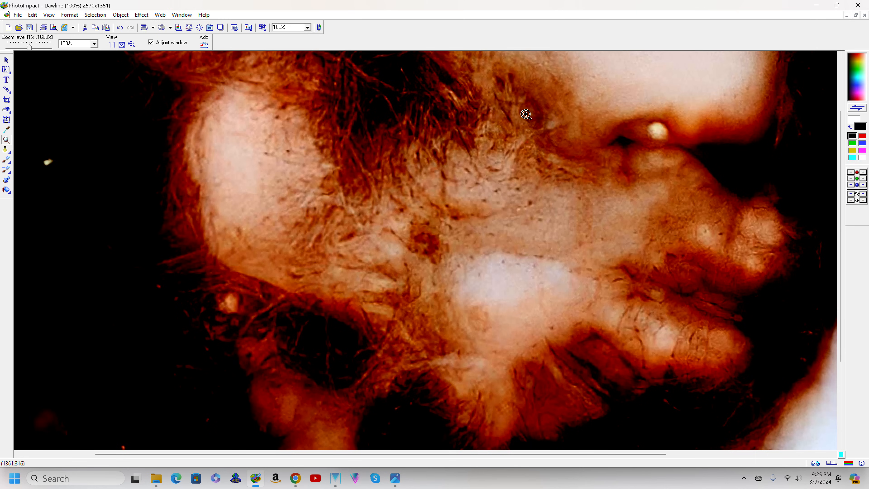
mouse_move(533, 123)
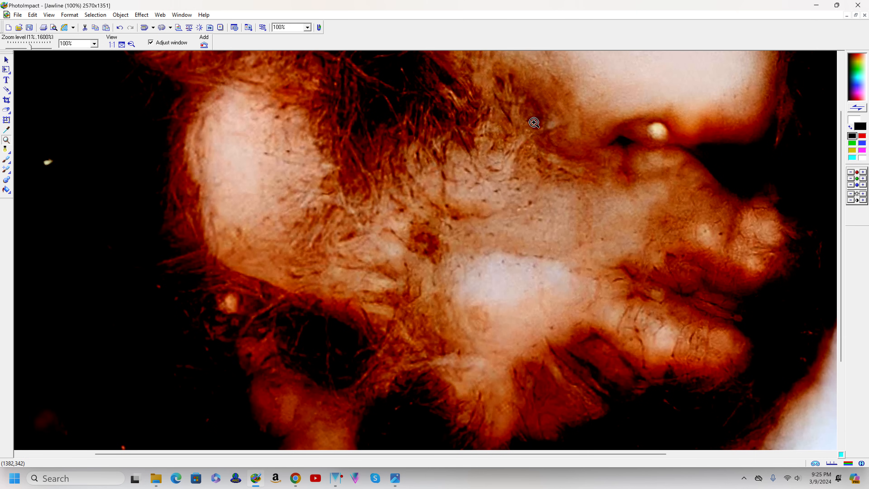
mouse_move(529, 217)
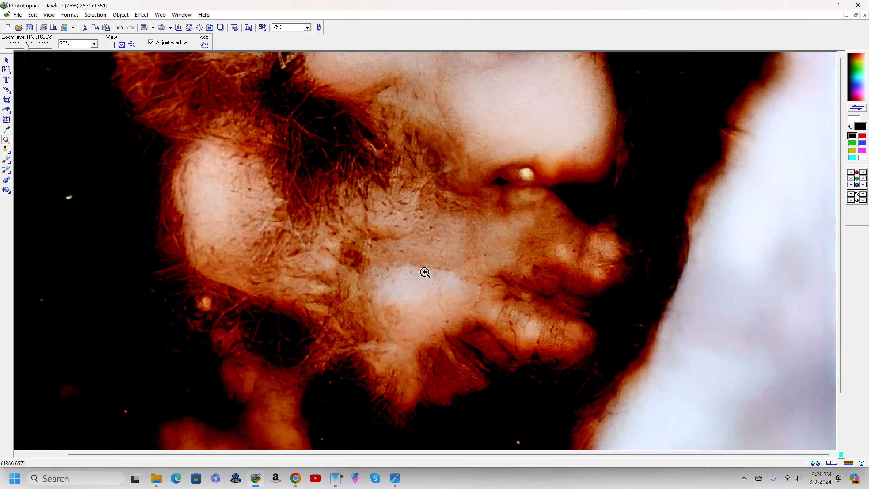
Step: Zoom the Jawline crop out to 50% for the whole jaw, then back in to 67%
left_click(424, 272)
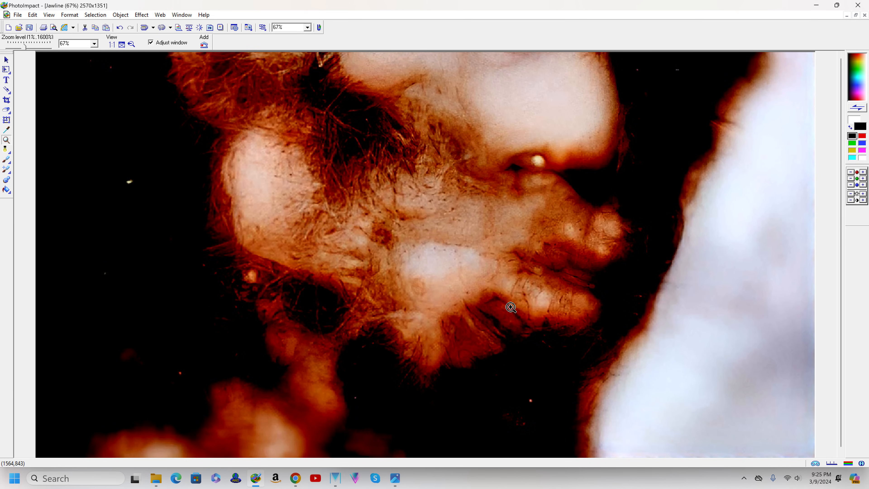
mouse_move(508, 300)
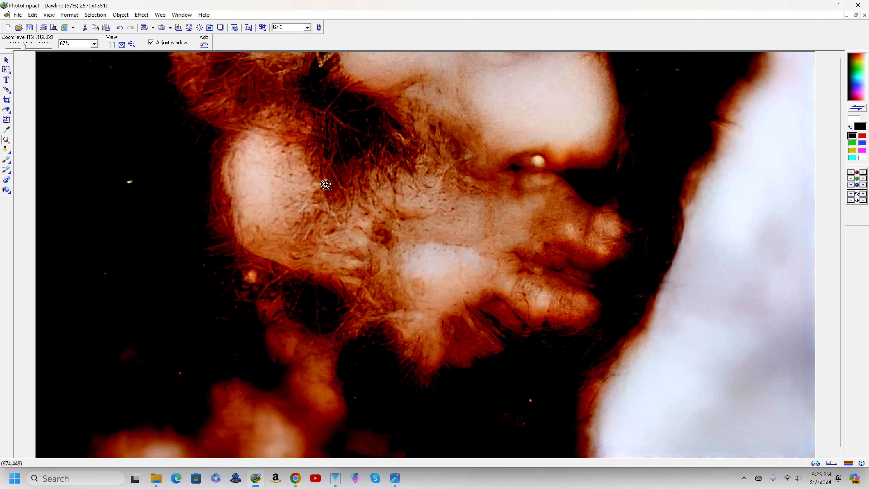
mouse_move(409, 267)
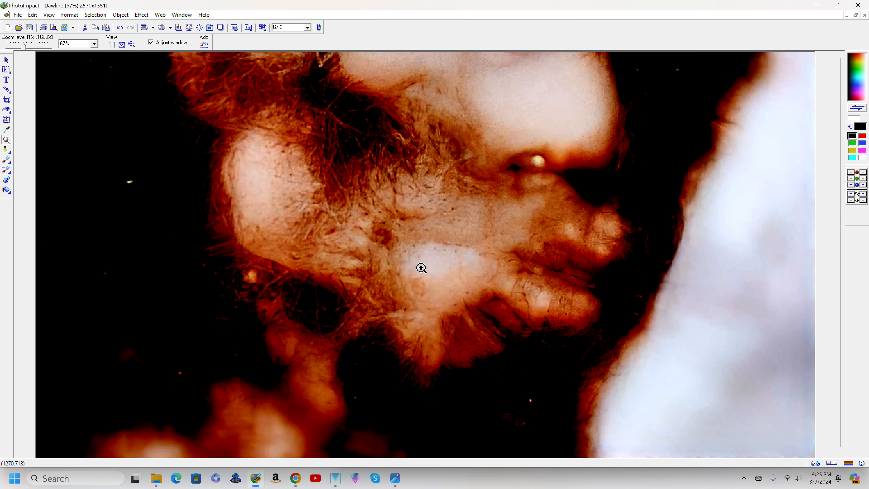
mouse_move(425, 261)
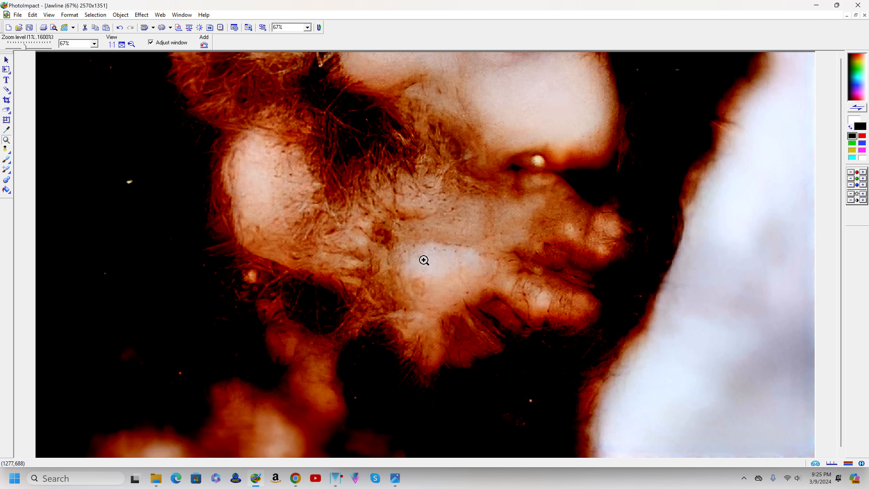
mouse_move(447, 226)
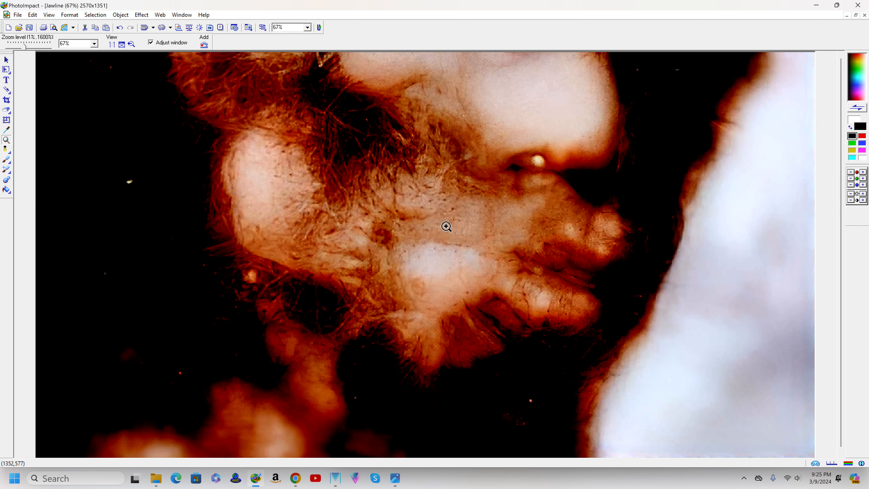
mouse_move(437, 220)
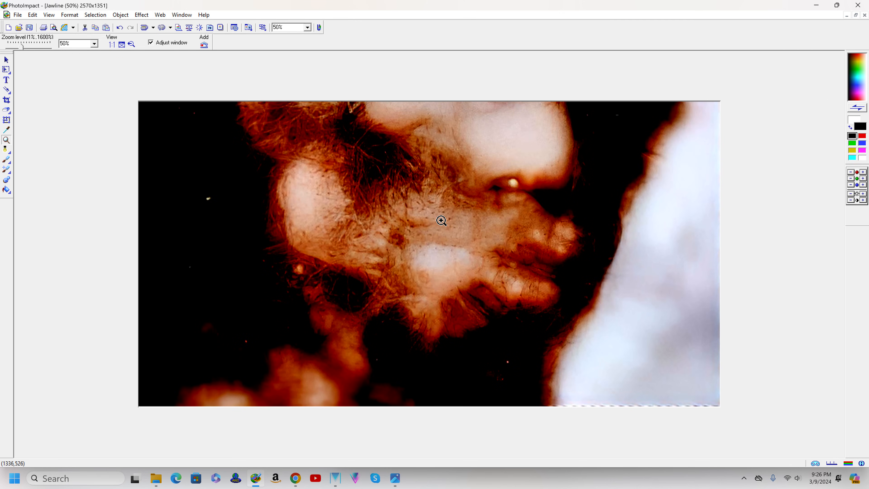
mouse_move(442, 225)
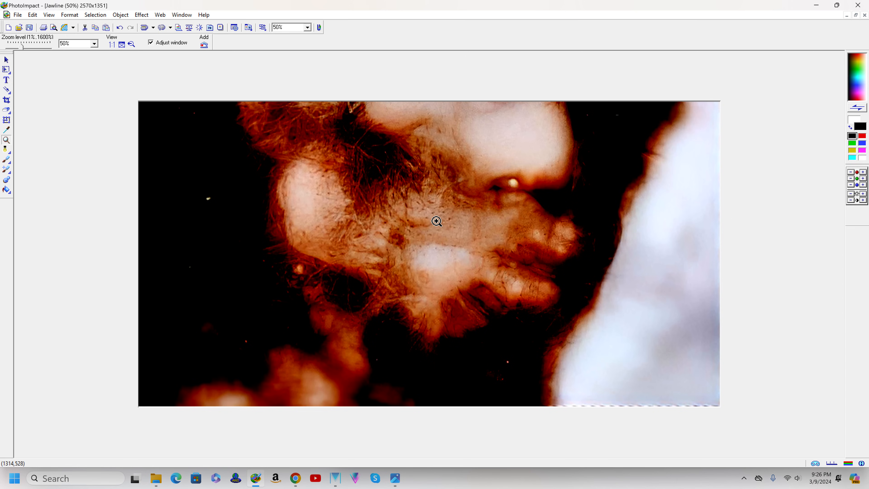
mouse_move(430, 224)
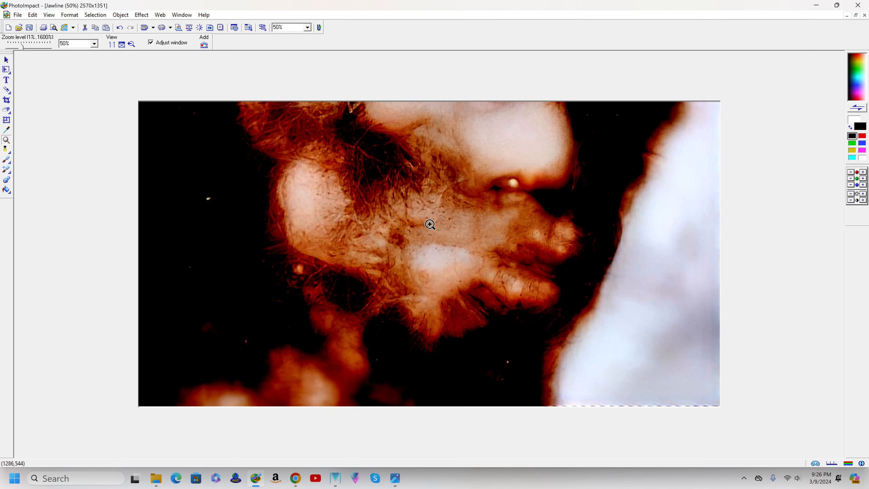
mouse_move(373, 225)
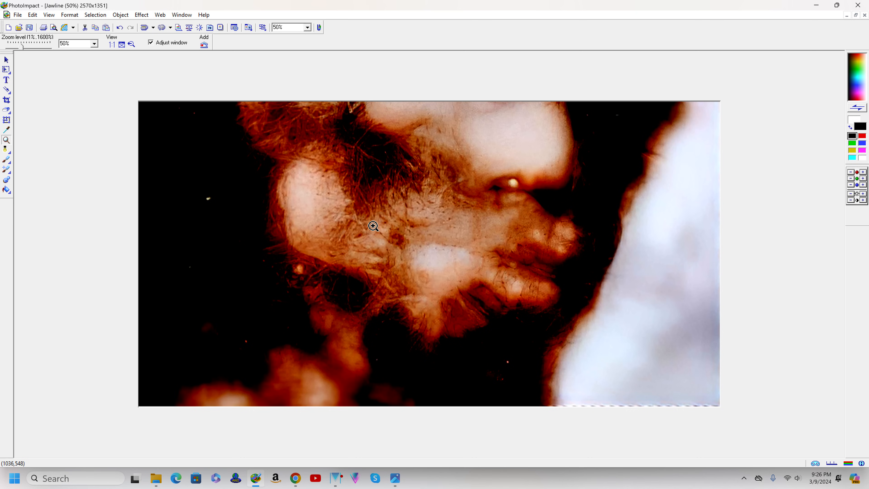
left_click(372, 225)
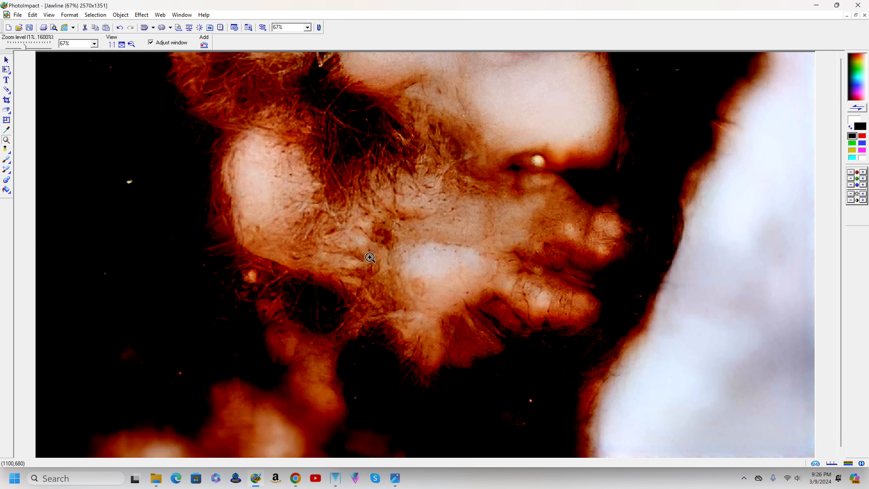
mouse_move(347, 246)
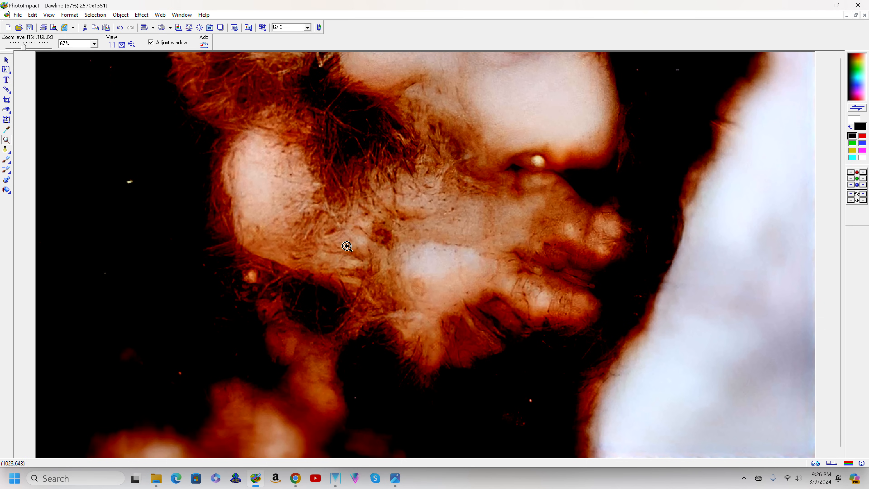
mouse_move(370, 222)
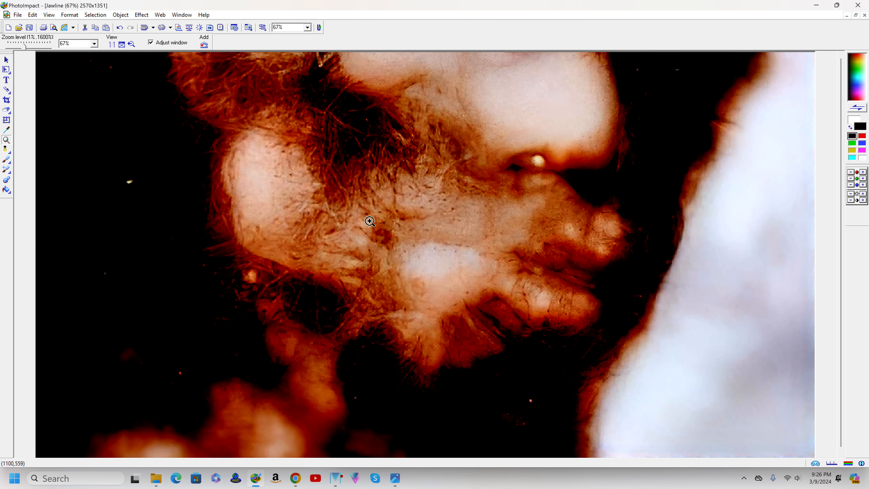
mouse_move(427, 244)
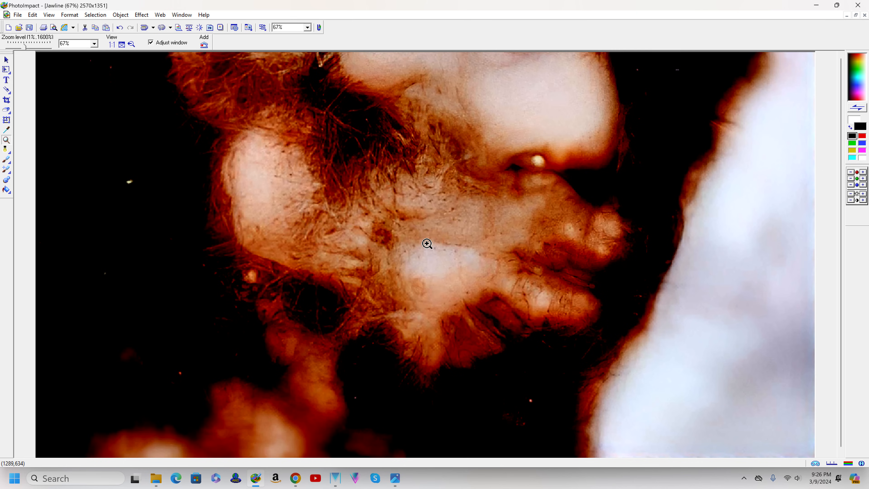
mouse_move(425, 245)
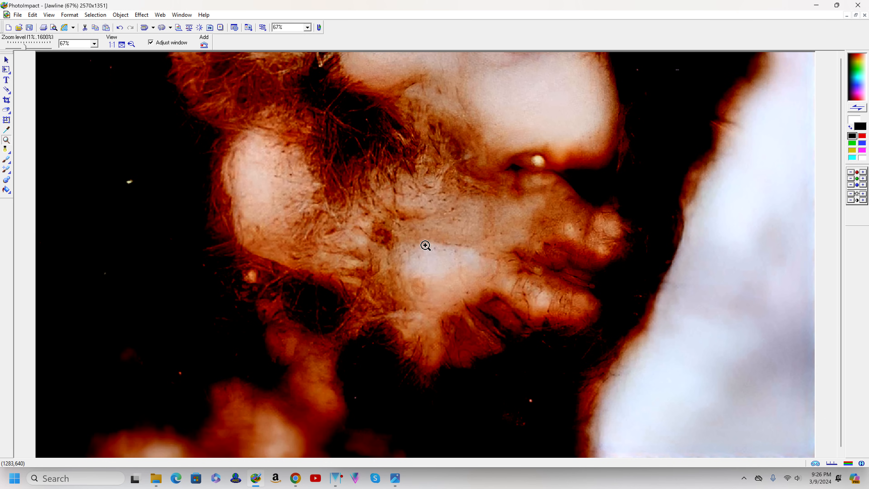
mouse_move(405, 251)
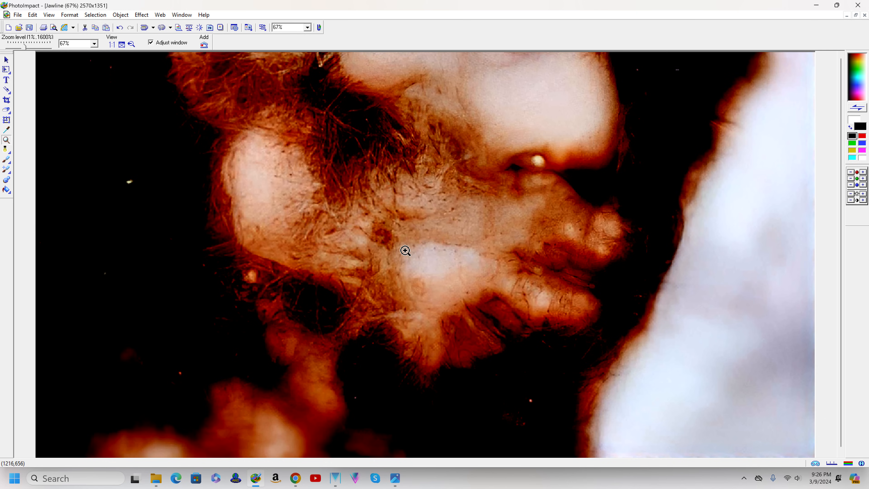
mouse_move(368, 262)
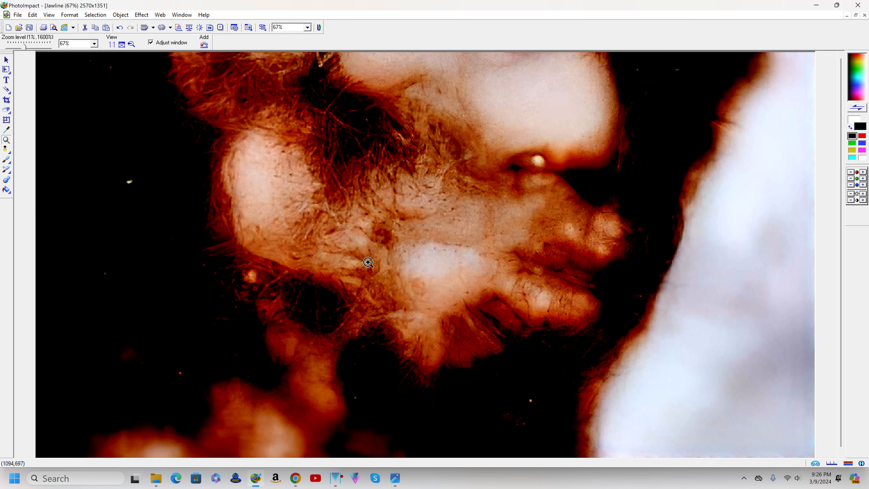
mouse_move(392, 275)
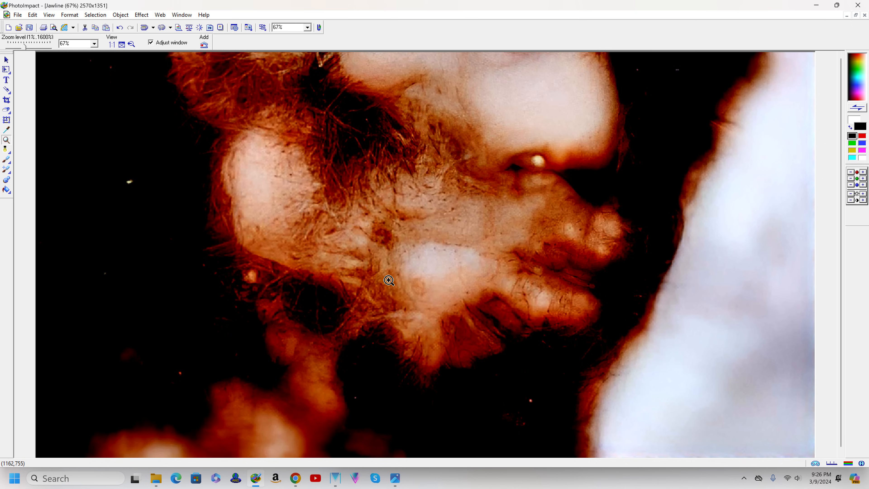
mouse_move(383, 282)
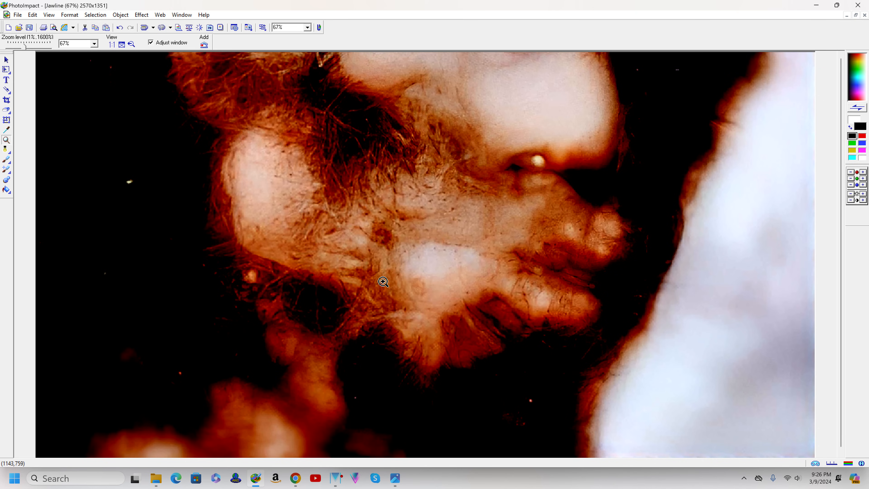
mouse_move(393, 277)
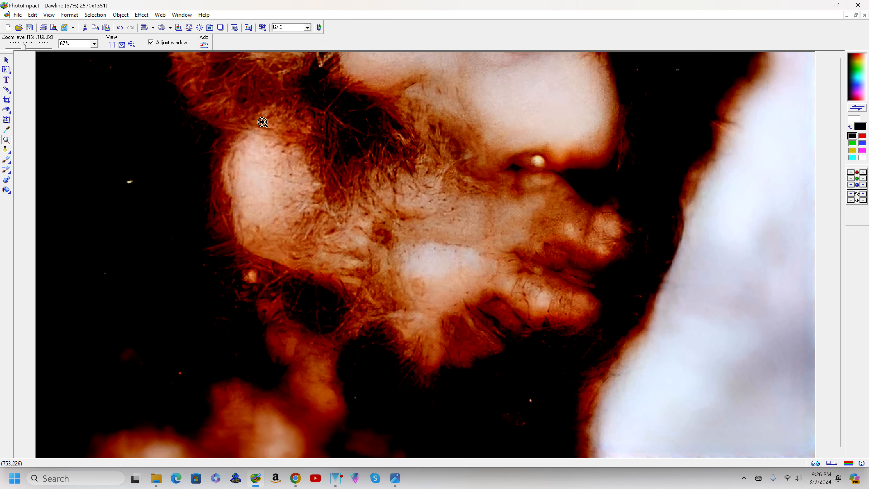
mouse_move(381, 326)
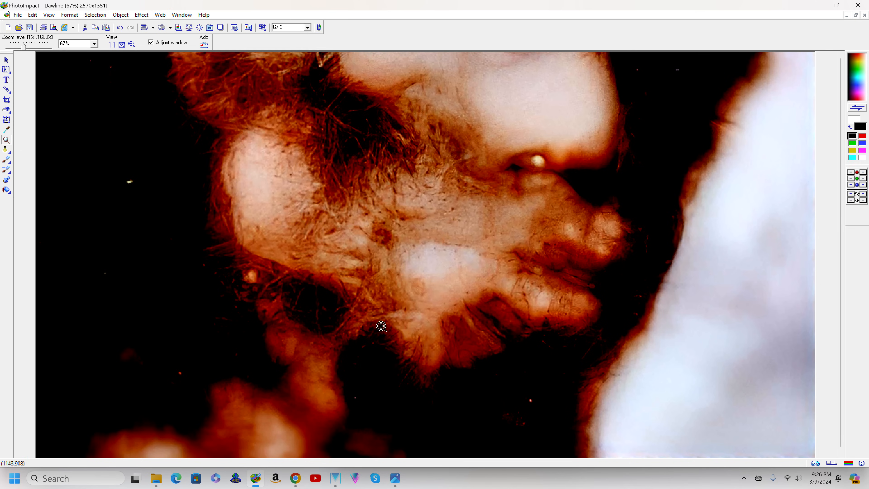
mouse_move(506, 291)
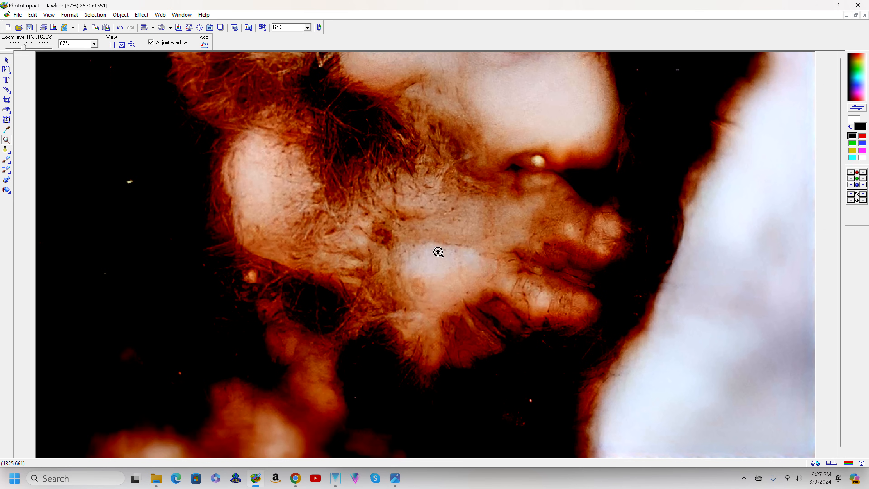
mouse_move(437, 259)
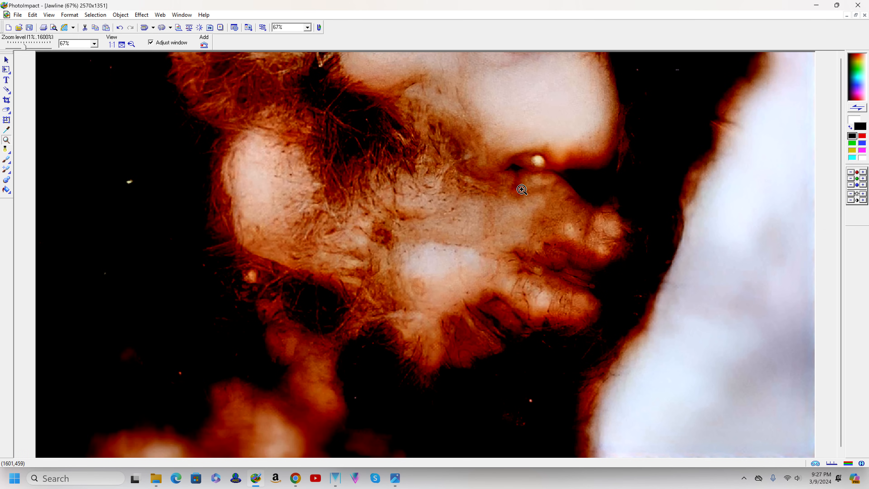
left_click(316, 27)
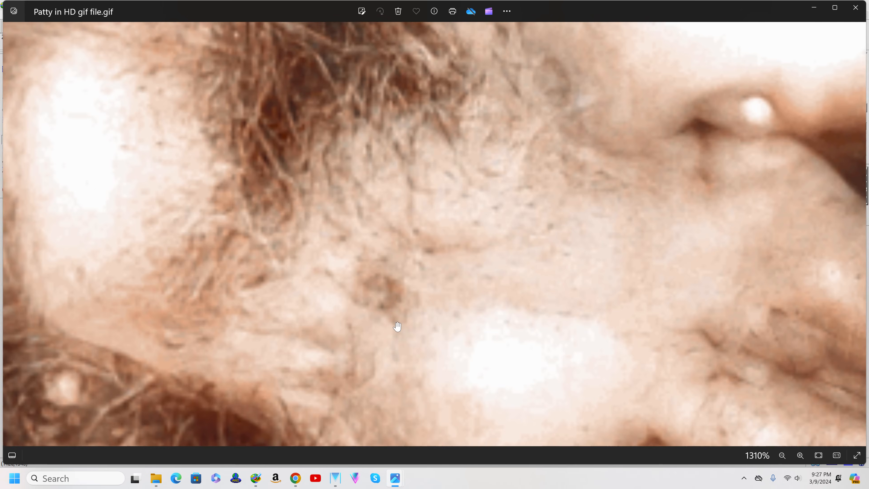
Step: Pan the magnified GIF cheek in Photos, then return to the Jawline image in PhotoImpact
left_click_drag(396, 326, 397, 302)
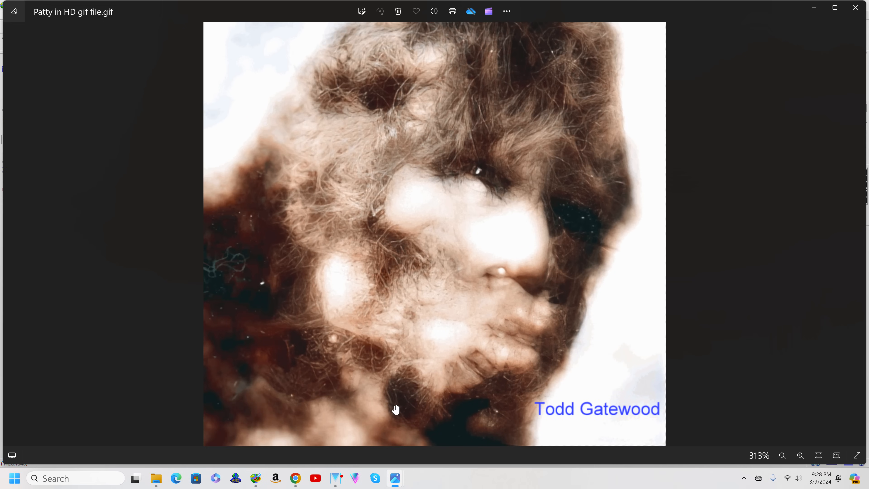
mouse_move(294, 478)
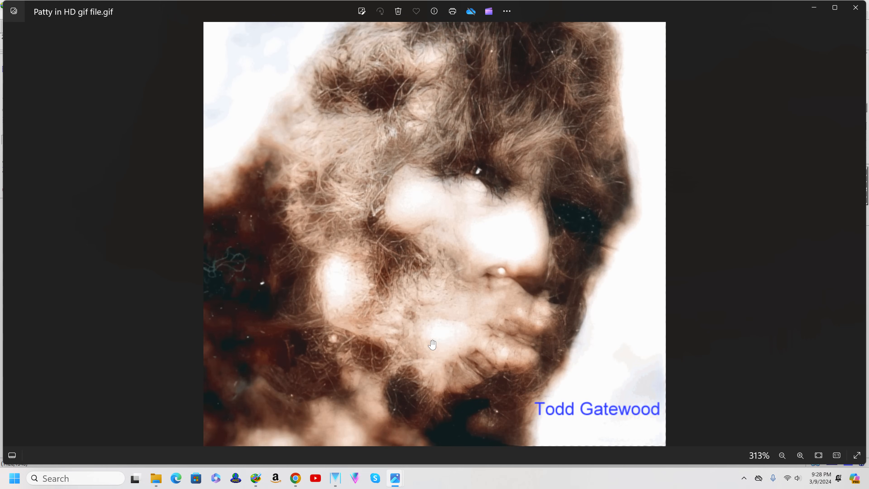
mouse_move(432, 299)
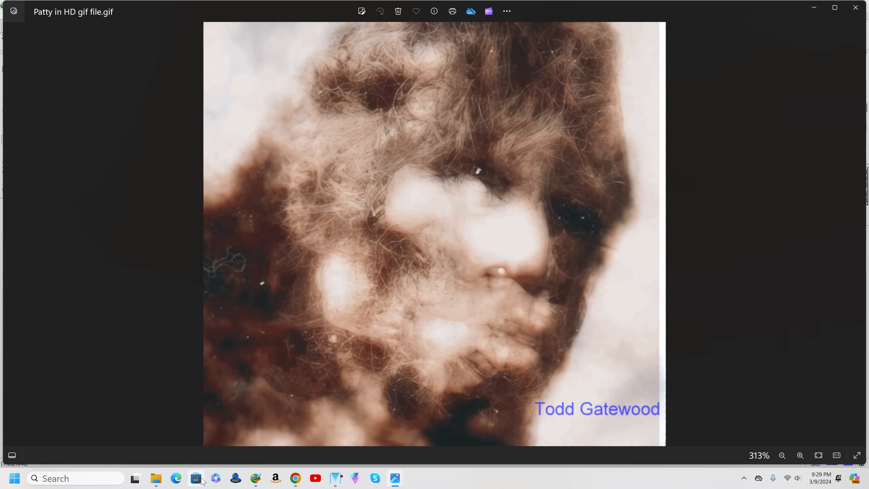
left_click(255, 478)
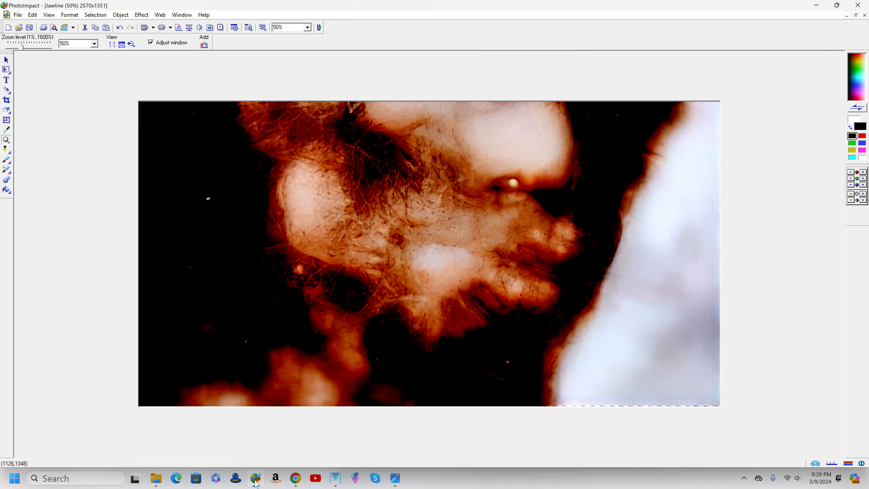
mouse_move(427, 217)
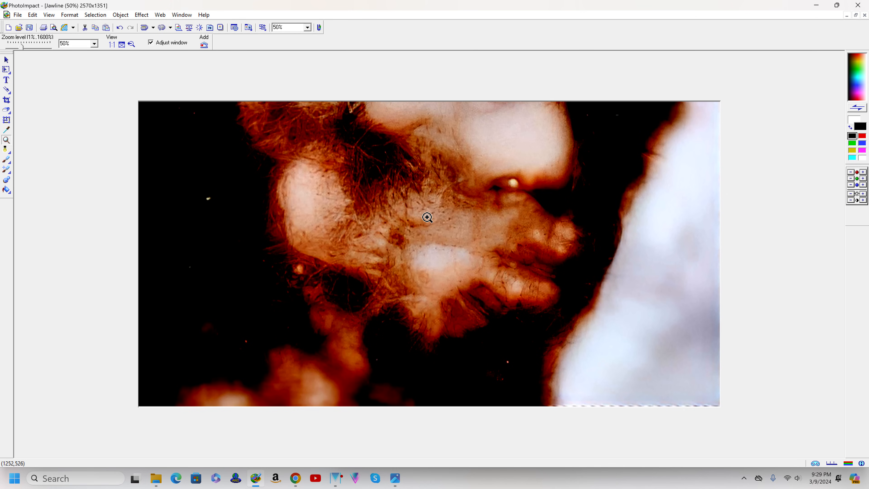
mouse_move(417, 232)
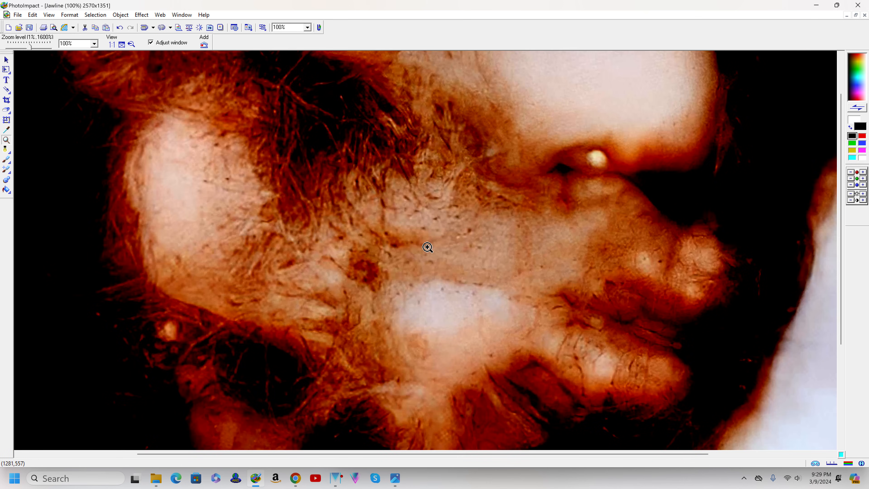
mouse_move(450, 270)
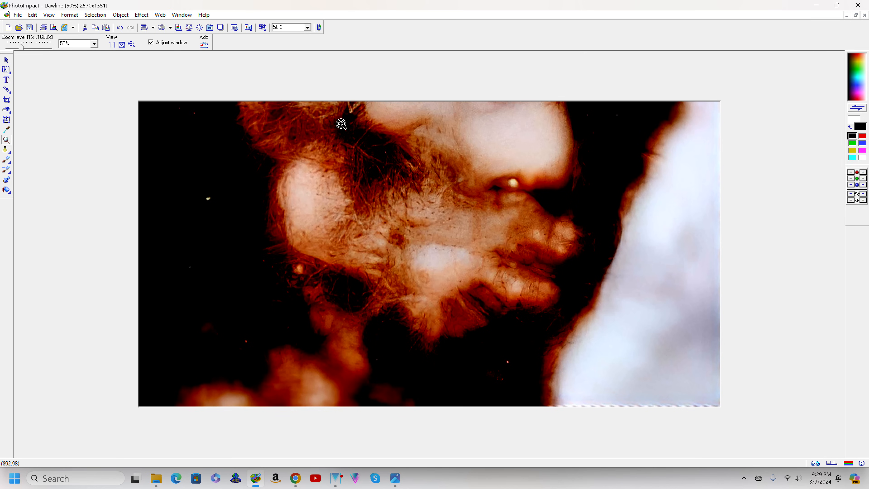
mouse_move(391, 188)
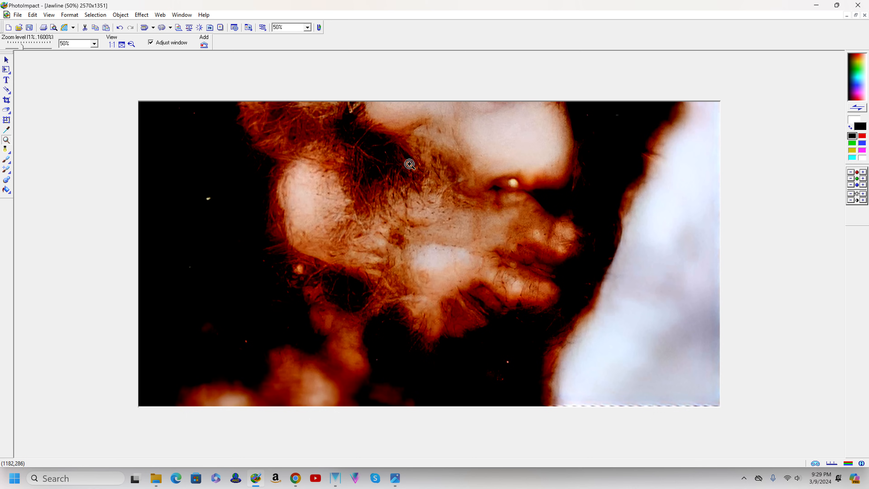
mouse_move(359, 249)
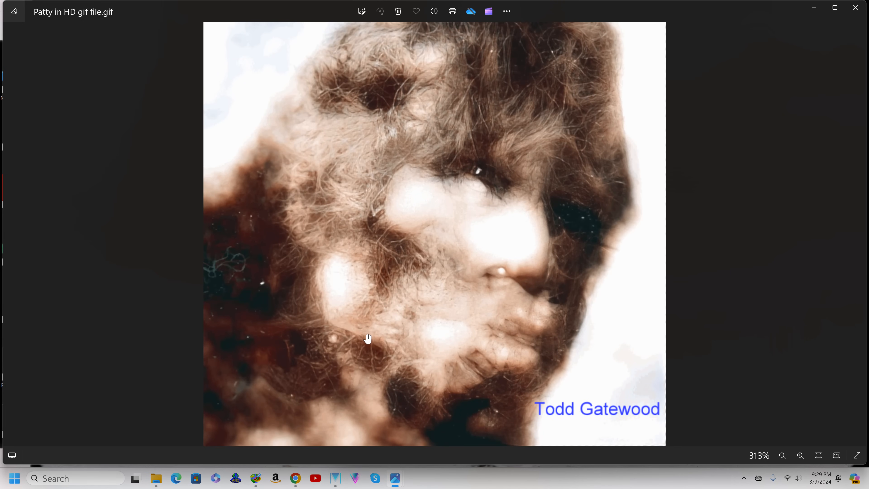
mouse_move(369, 340)
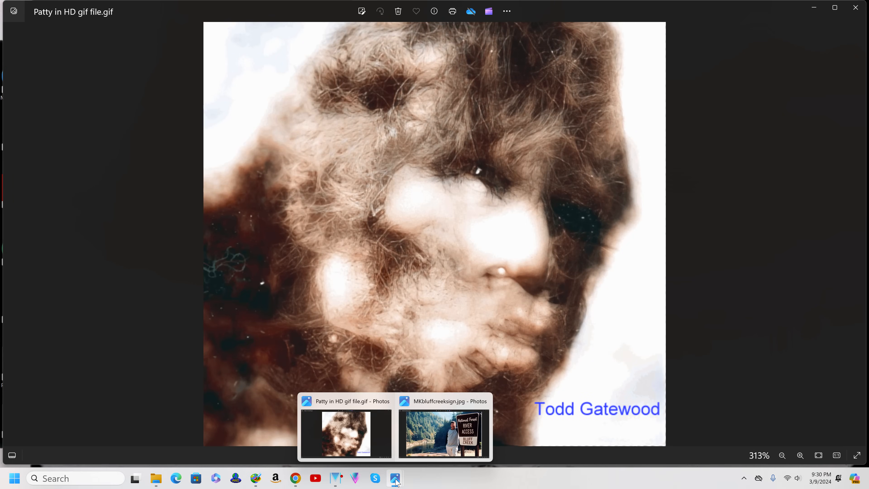
Step: Display the MKbluffcreeksign.jpg Bluff Creek sign photo in Photos
left_click(442, 433)
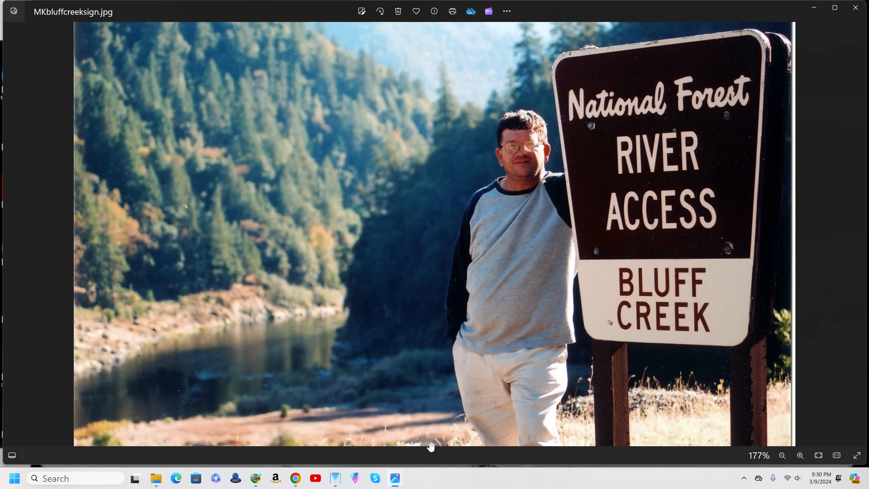
mouse_move(447, 471)
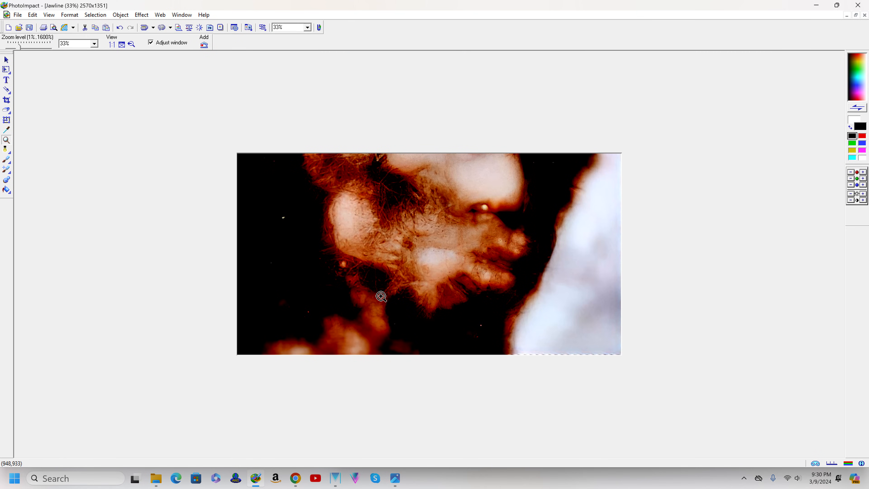
mouse_move(368, 324)
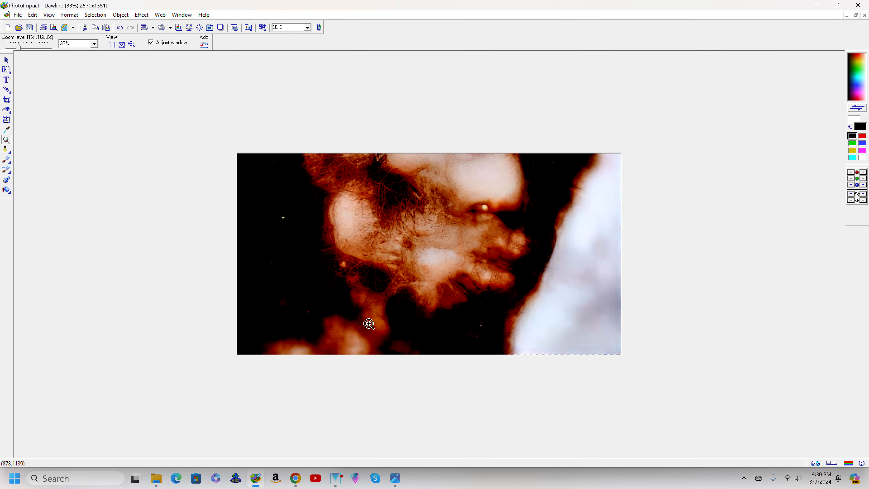
Step: Enlarge the Jawline crop from 33% to 67% on the beard, then bring up the recording controls
left_click(369, 324)
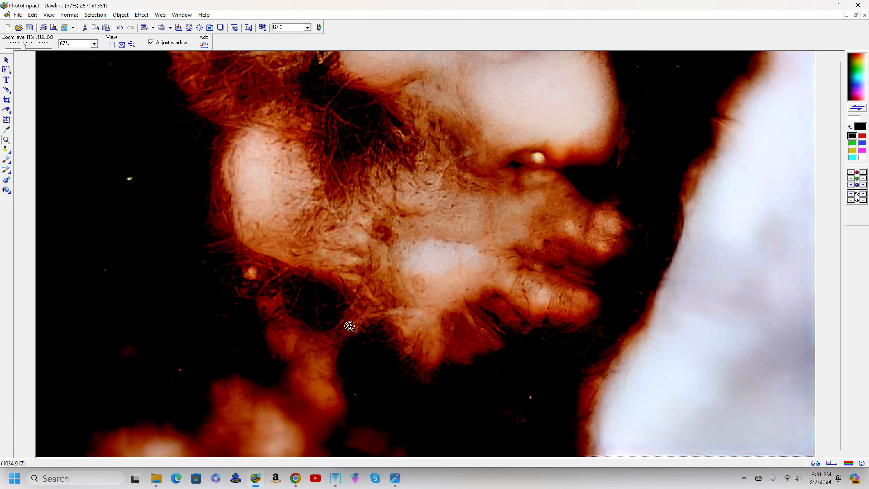
mouse_move(351, 355)
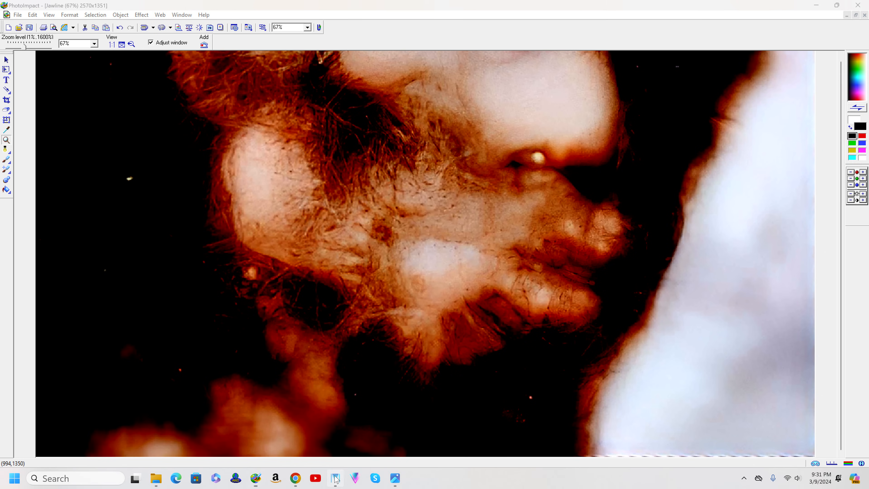
left_click(336, 478)
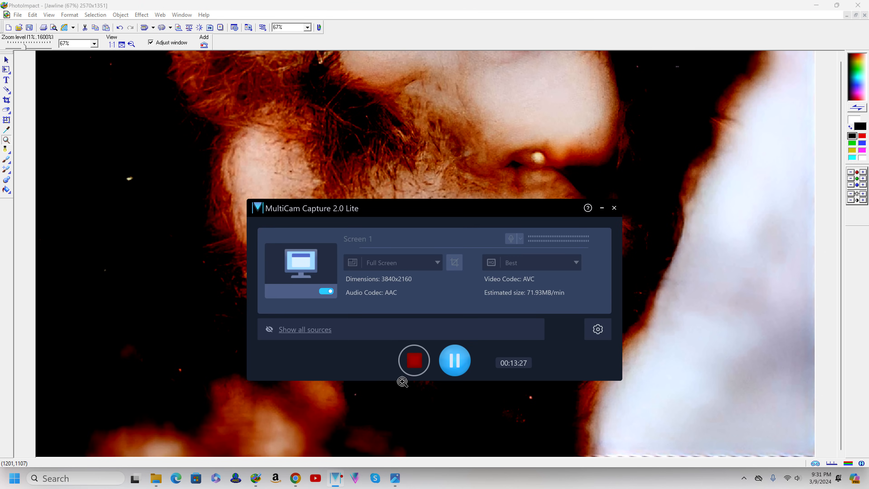